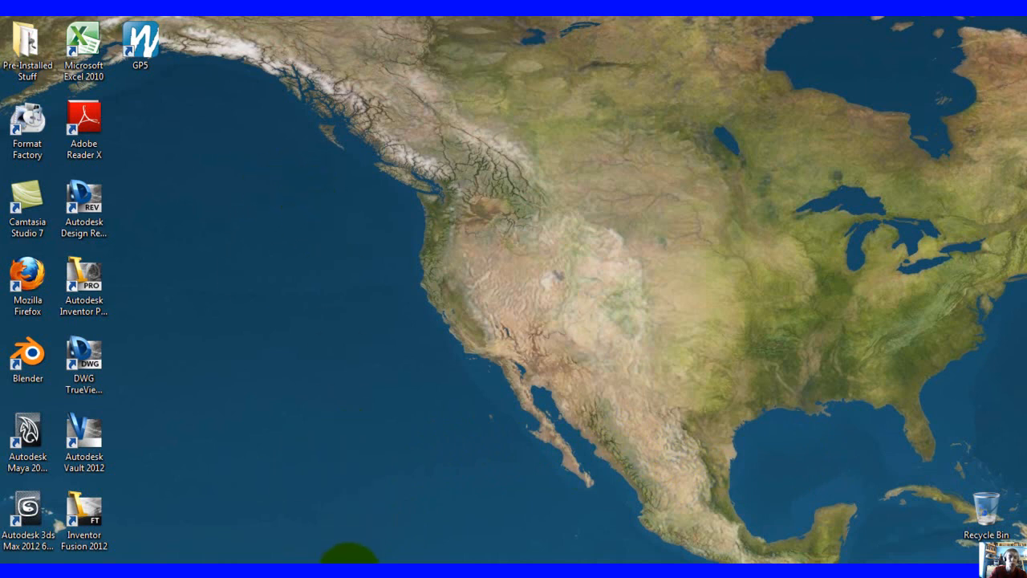
Launch Blender 2.61 from the desktop and dismiss the splash screen.
double_click(27, 353)
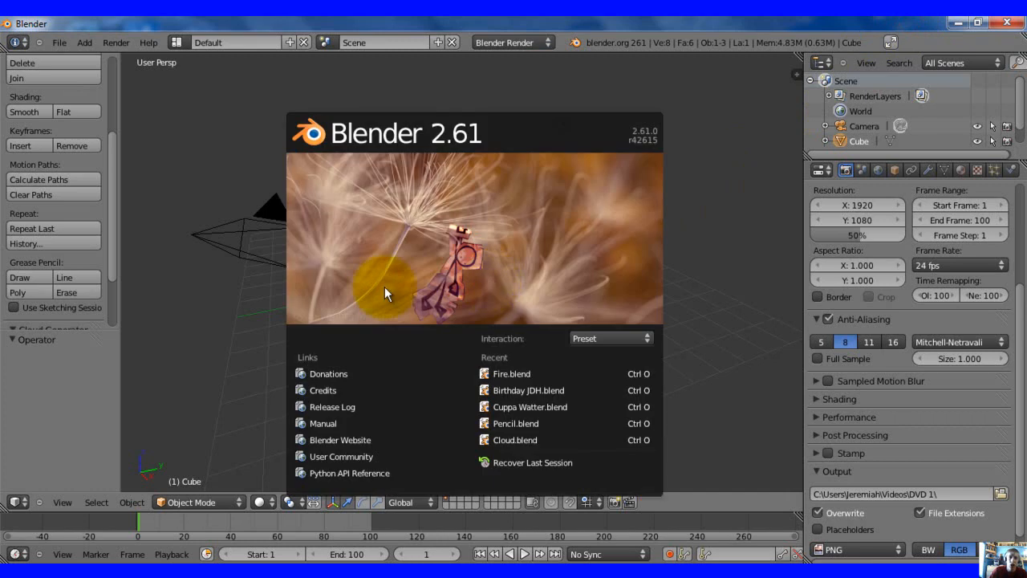
left_click(385, 292)
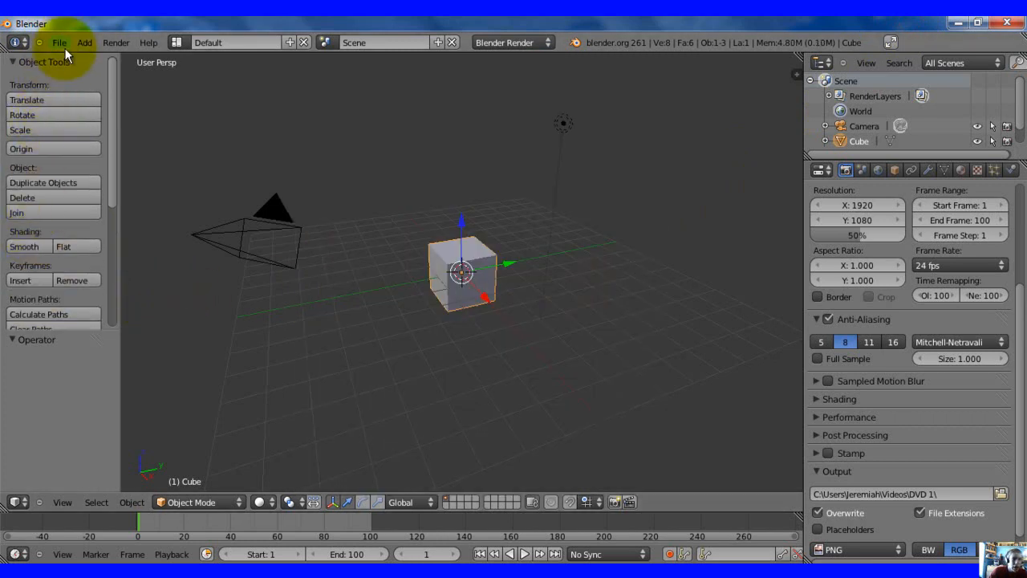
Bring up the User Preferences window from the File menu and centre it over the viewport.
left_click(57, 42)
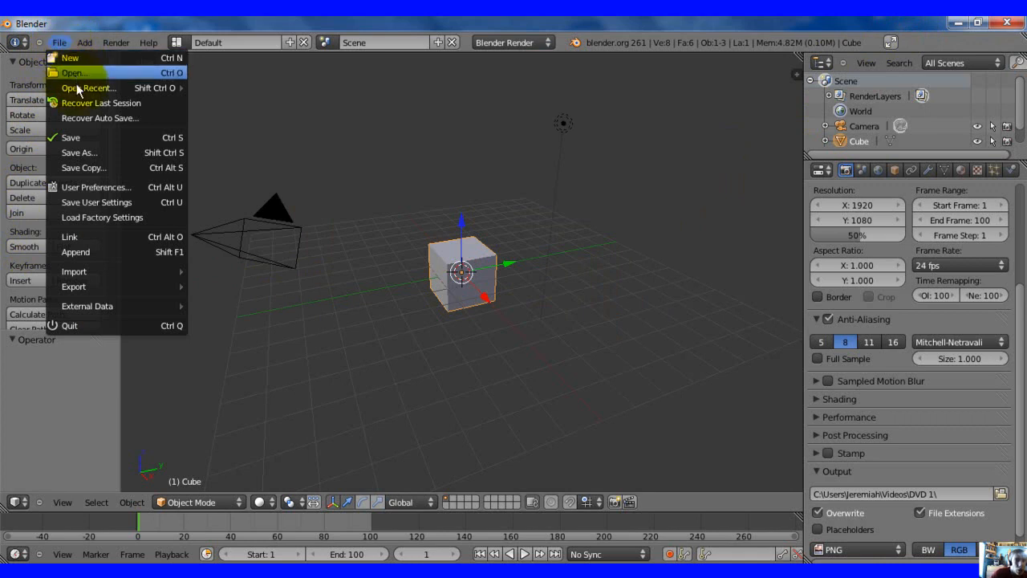
left_click(96, 187)
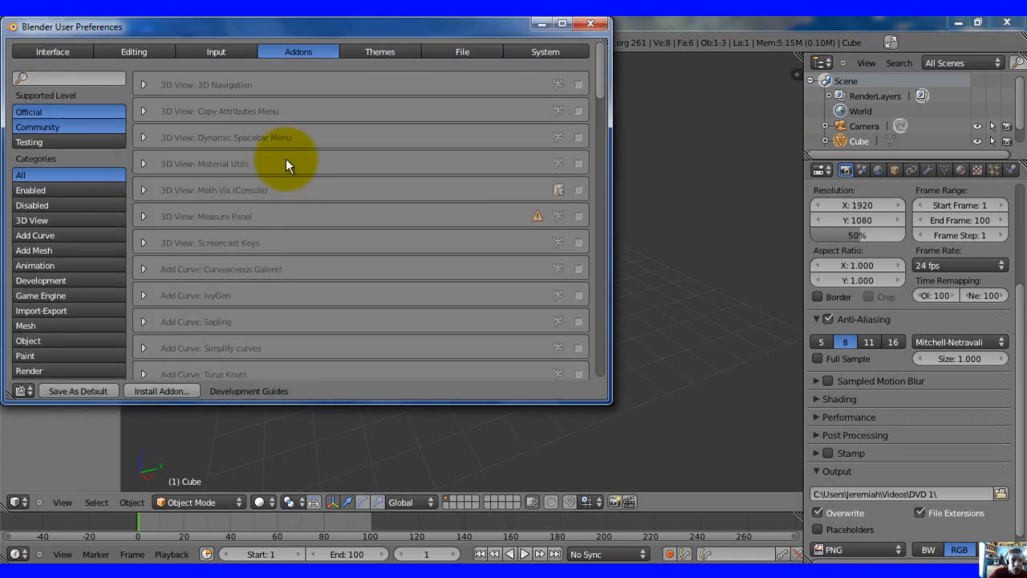
left_click_drag(297, 26, 473, 104)
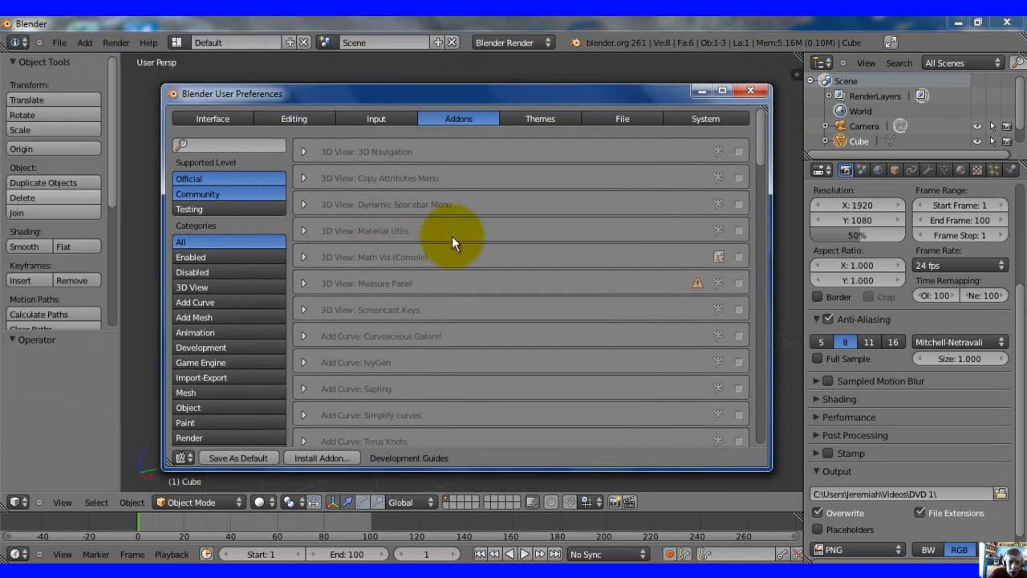
Browse down the add-ons list through the import-export add-ons.
scroll("down", 3)
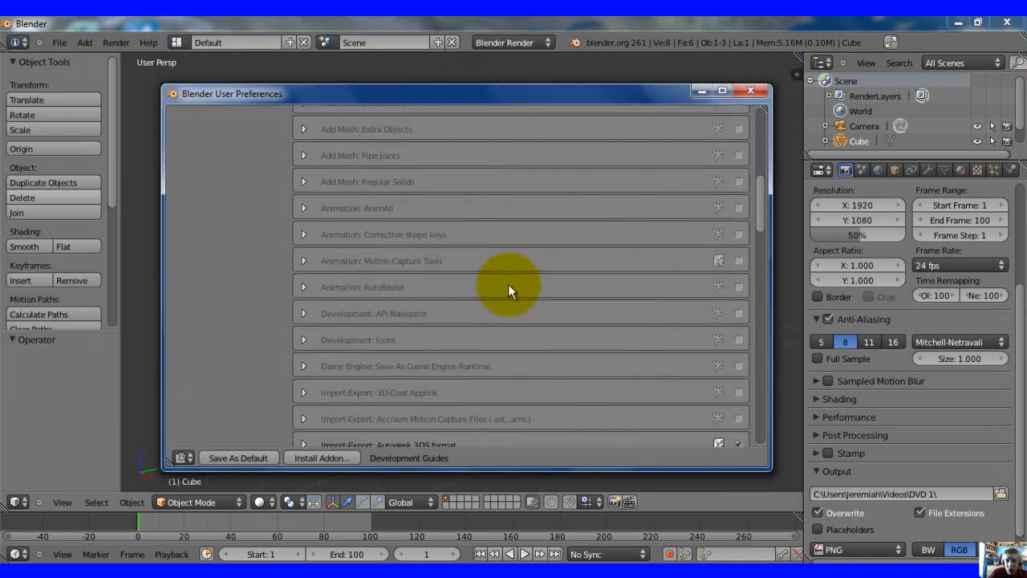
scroll("down", 3)
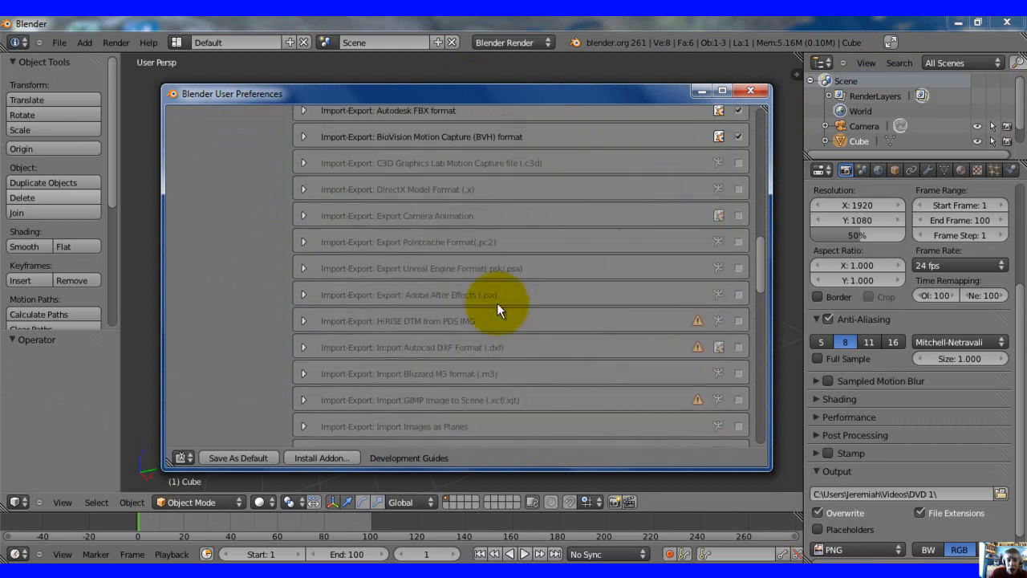
scroll("down", 3)
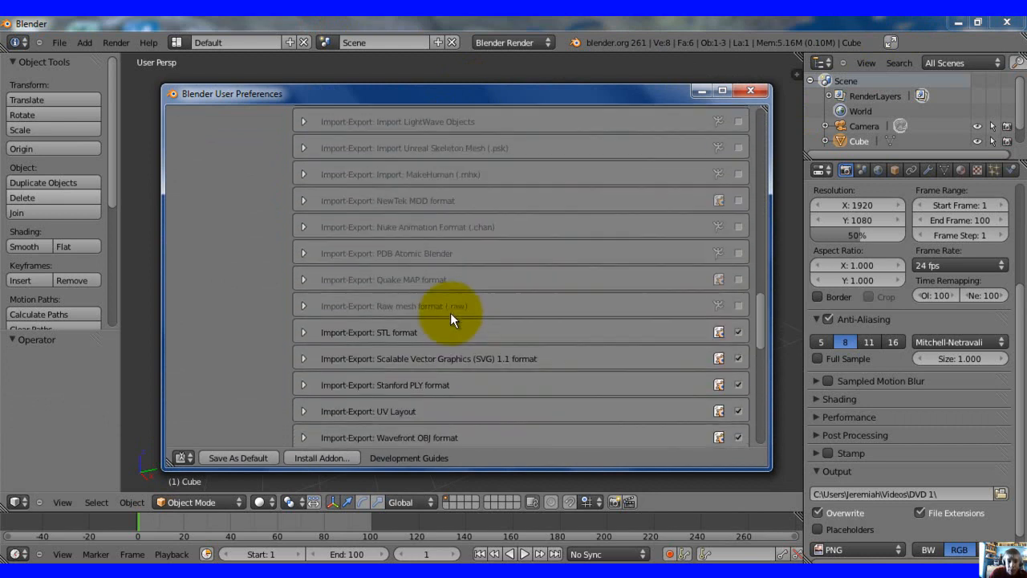
scroll("down", 3)
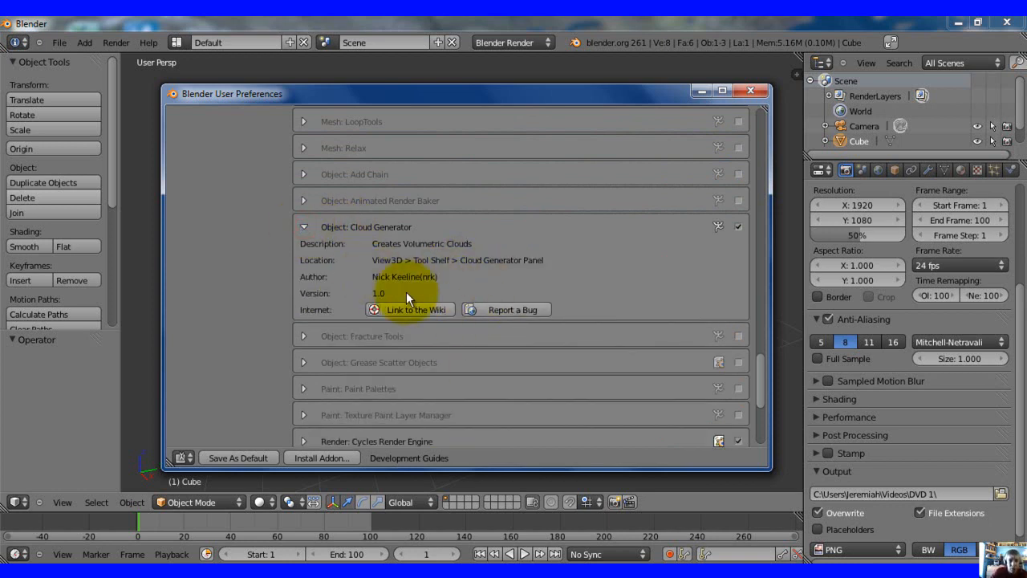
mouse_move(398, 297)
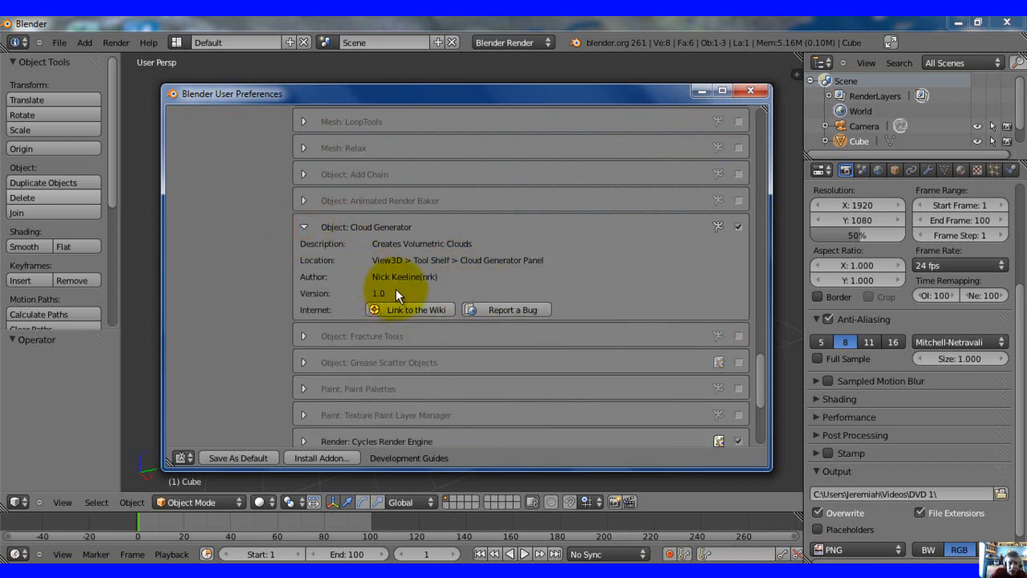
mouse_move(482, 266)
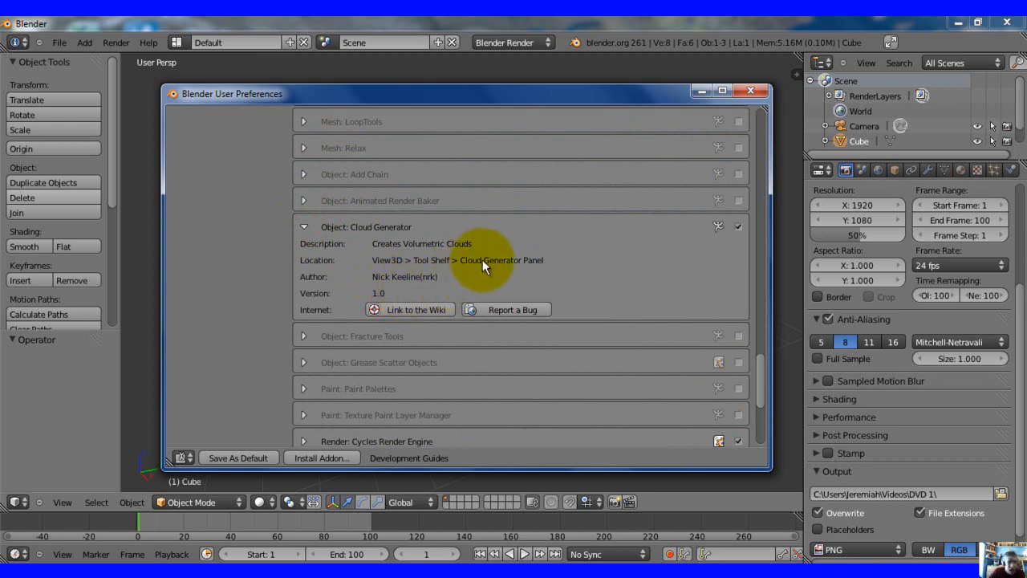
mouse_move(591, 279)
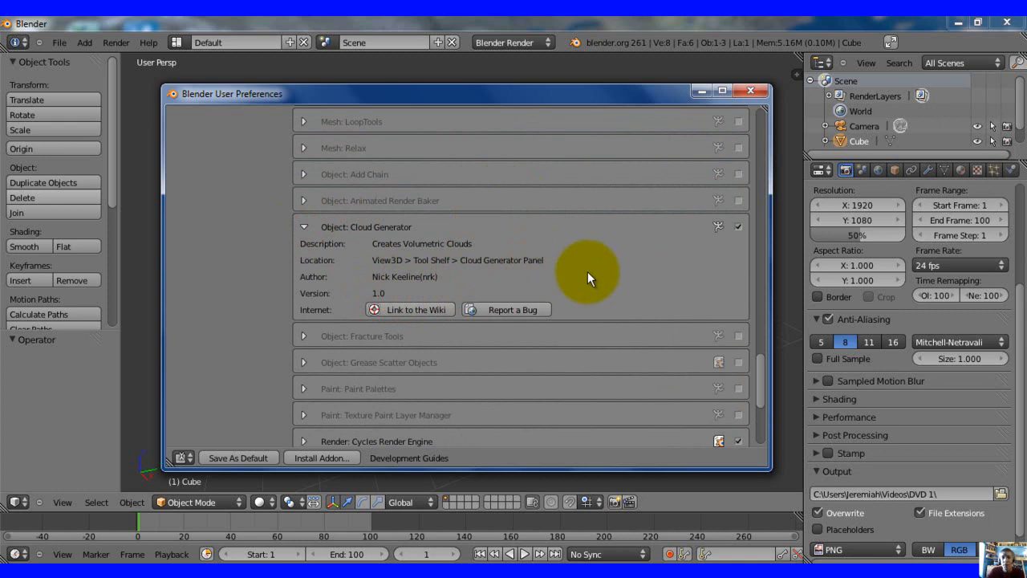
mouse_move(555, 235)
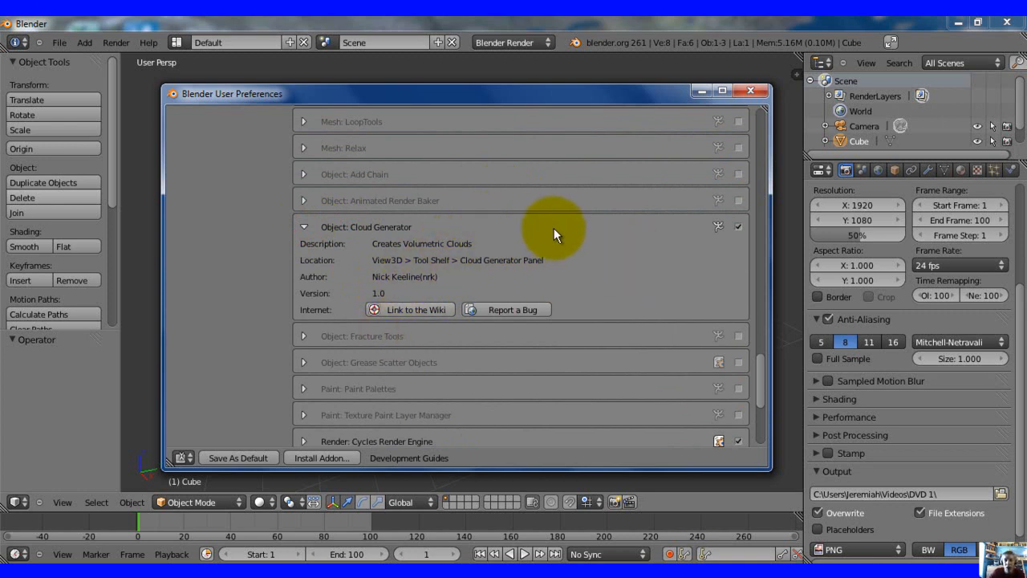
mouse_move(527, 257)
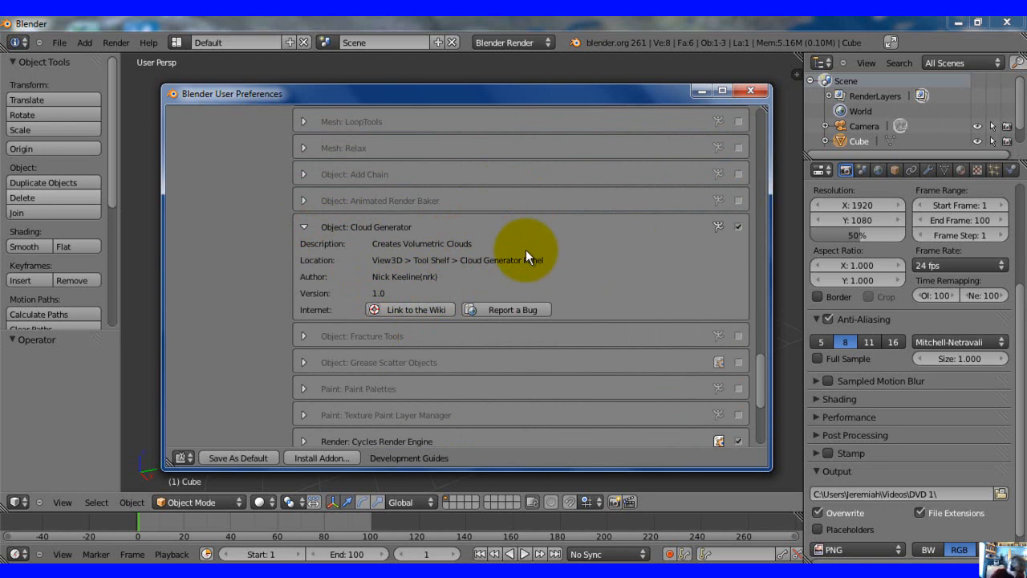
mouse_move(536, 250)
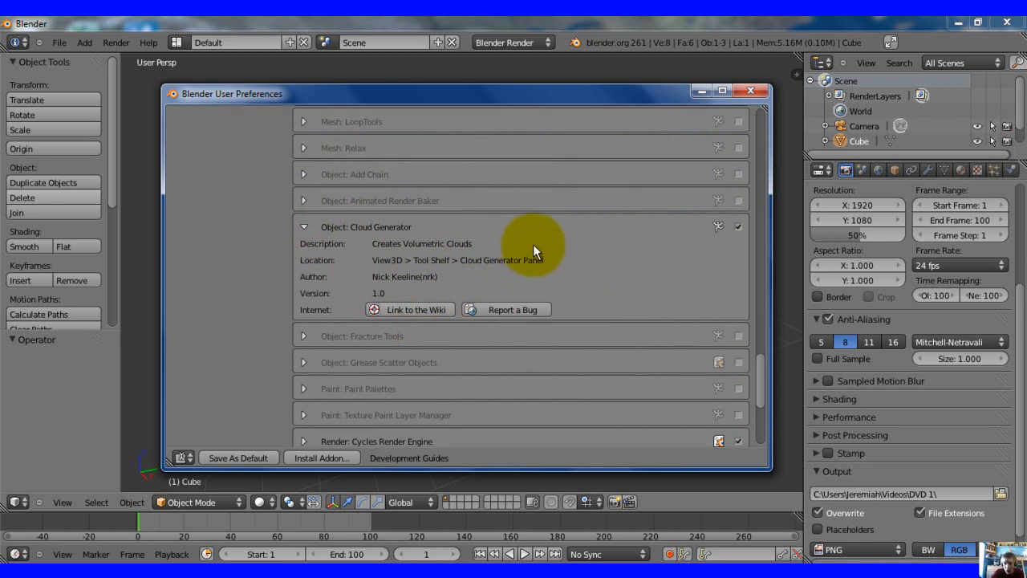
mouse_move(618, 313)
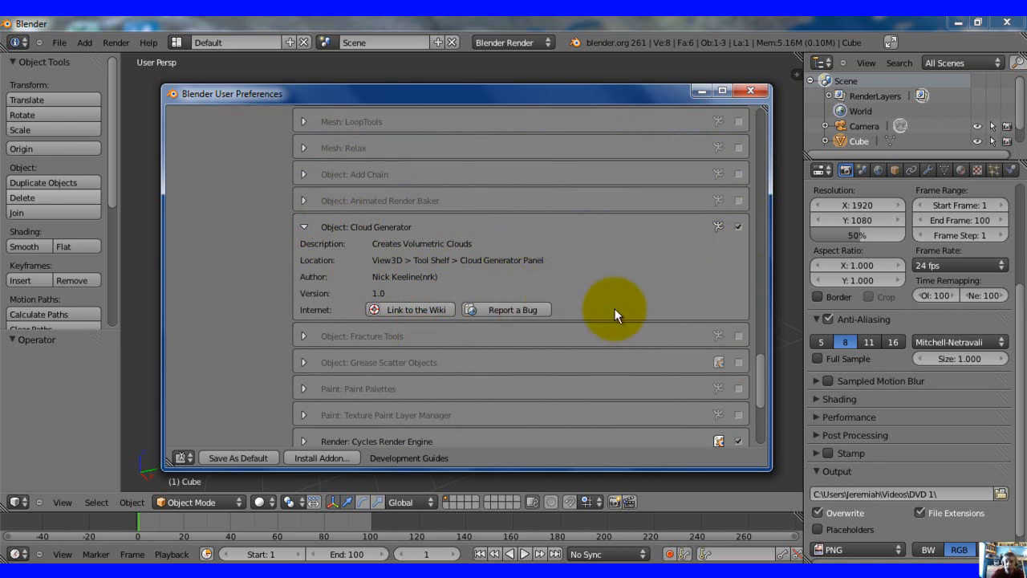
mouse_move(581, 302)
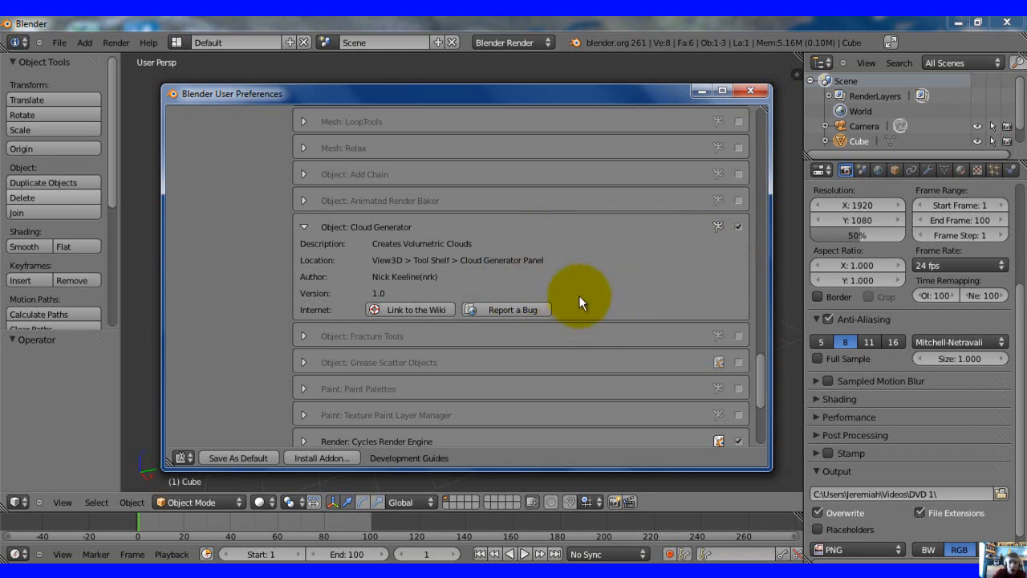
mouse_move(607, 253)
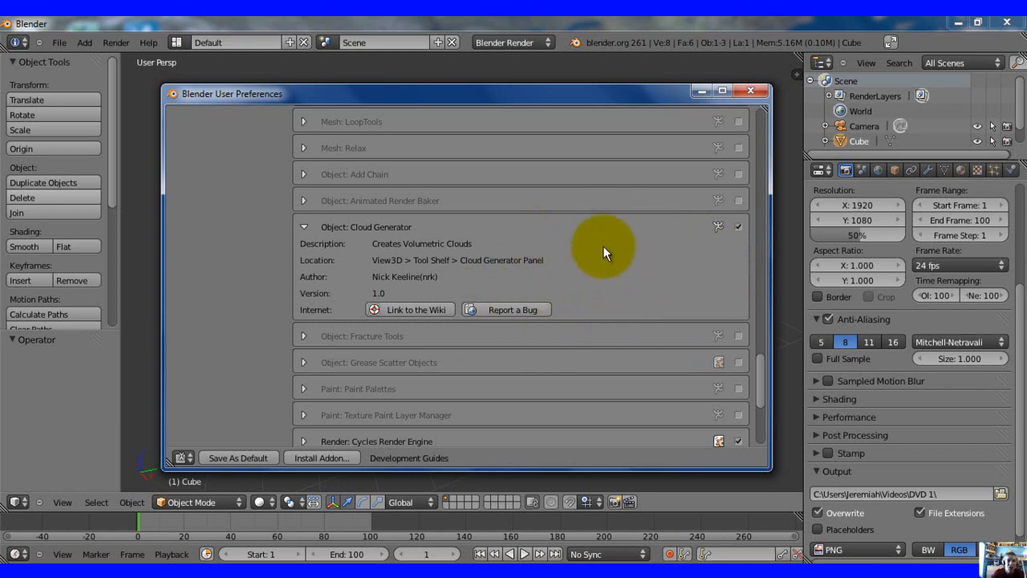
mouse_move(661, 260)
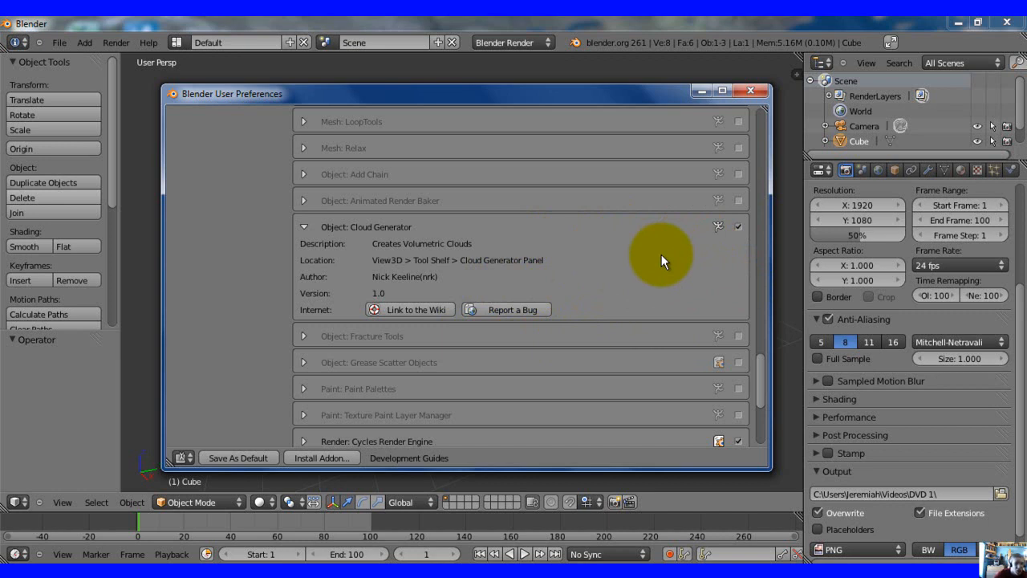
mouse_move(741, 240)
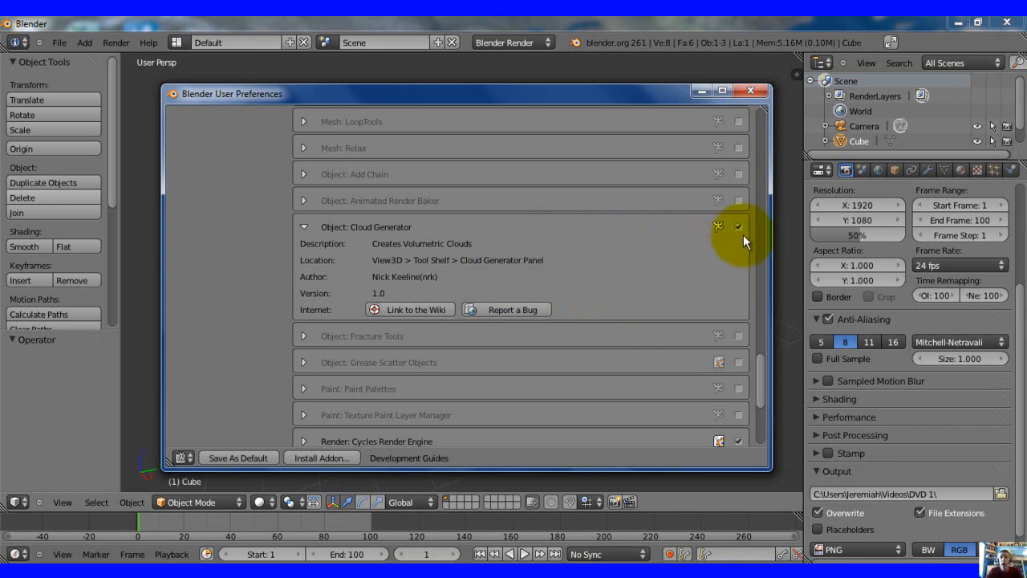
mouse_move(536, 241)
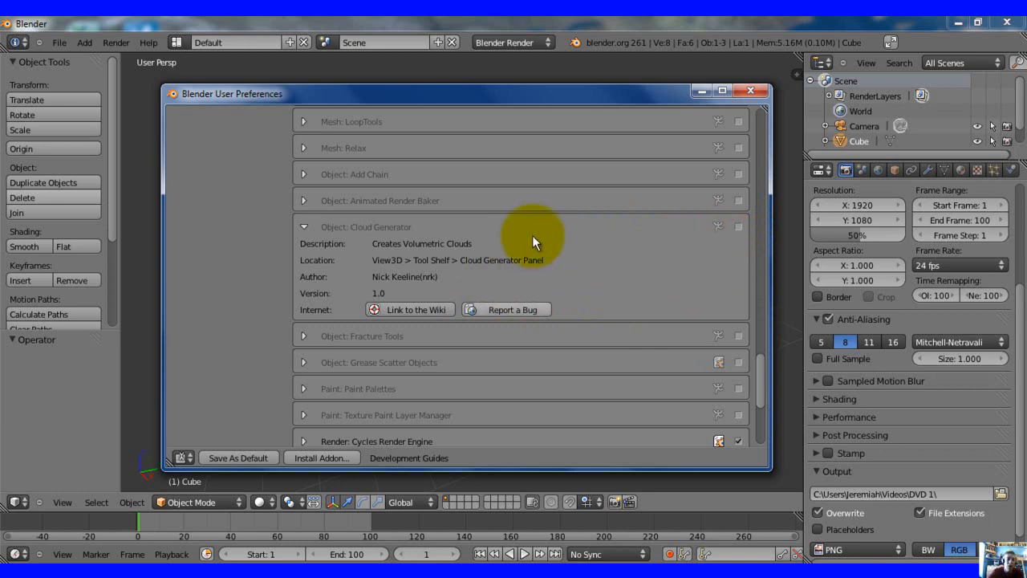
mouse_move(401, 260)
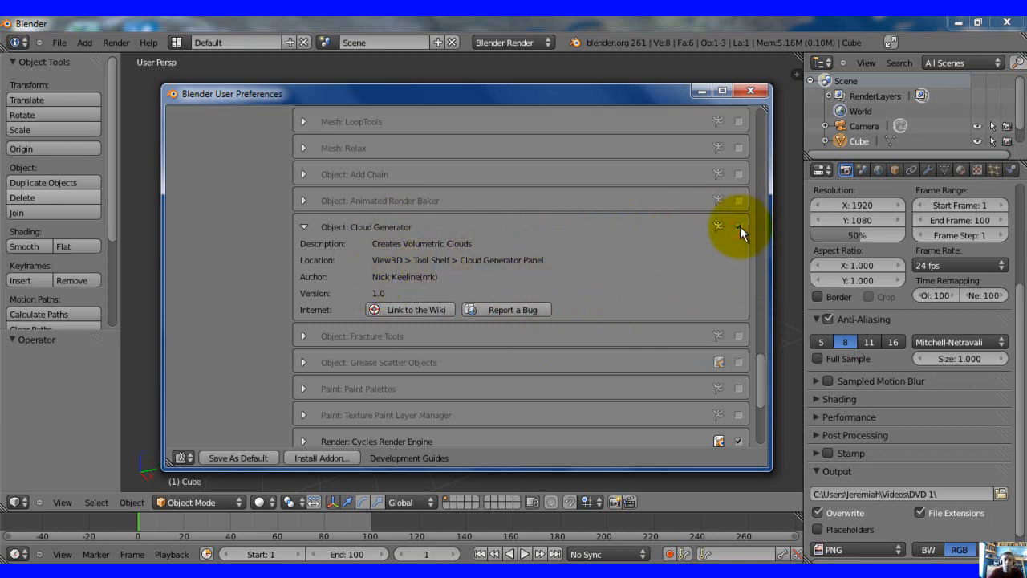
Enable the Object: Cloud Generator add-on and continue down to the render add-ons.
left_click(736, 225)
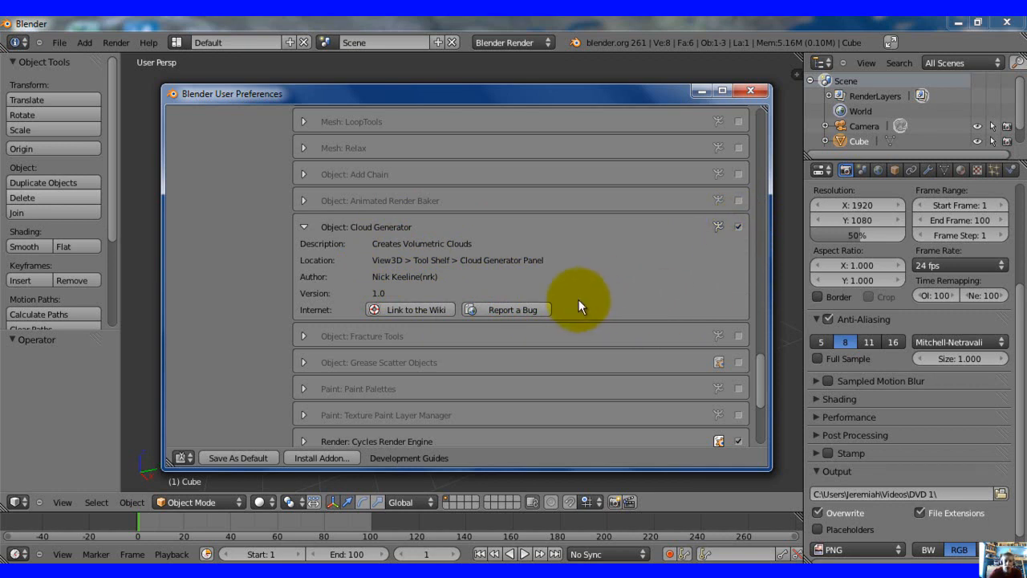
scroll("down", 3)
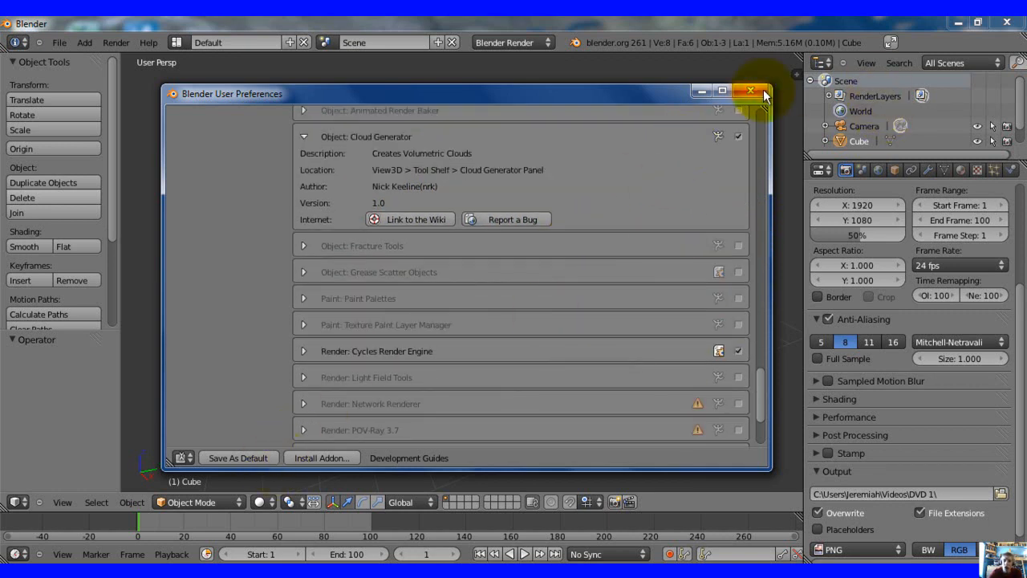
Close preferences and generate a Stratus cloud from the cube, producing a CloudBounds object.
left_click(751, 90)
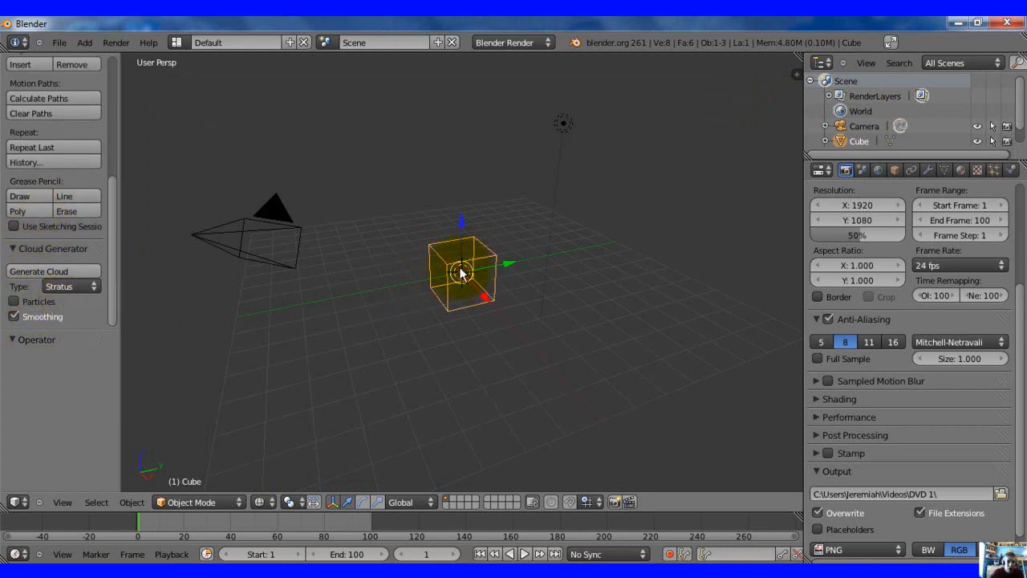
left_click(68, 286)
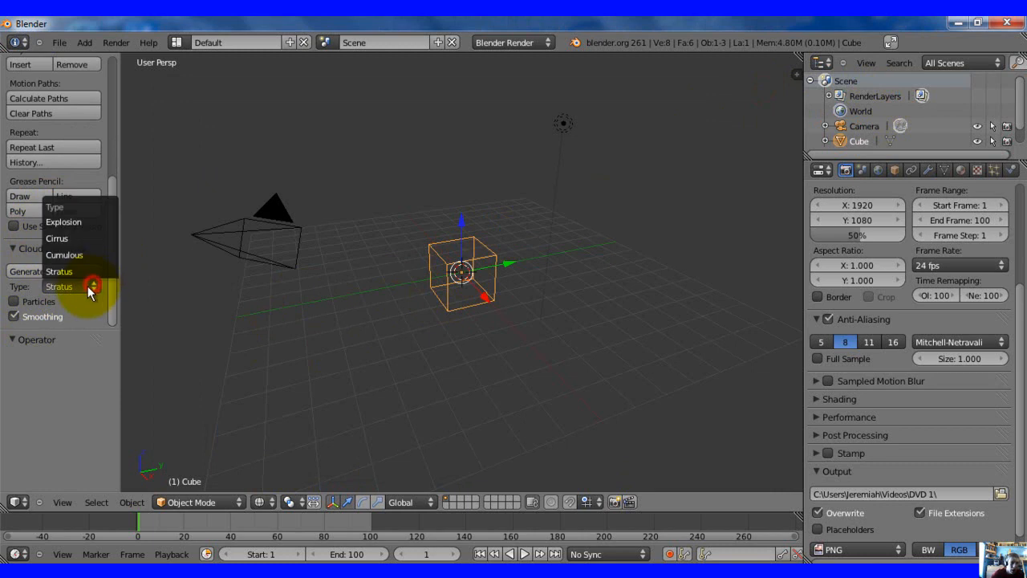
left_click(58, 286)
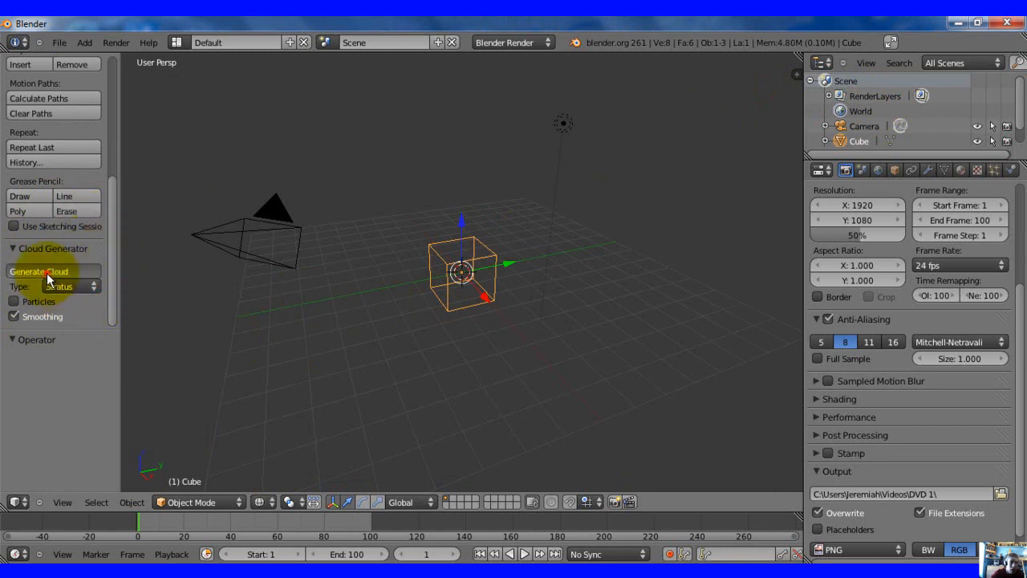
left_click(39, 271)
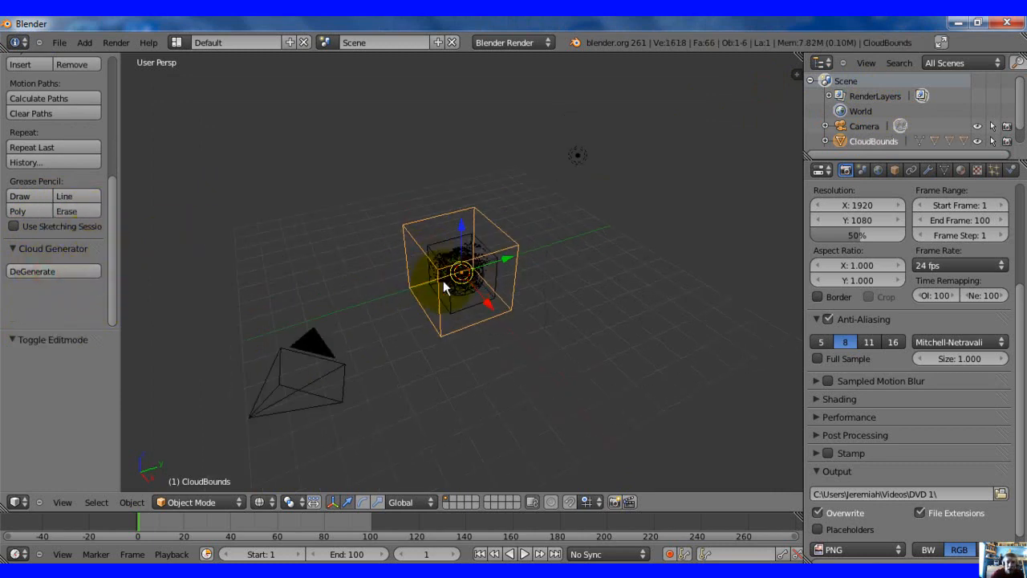
left_click_drag(462, 281, 511, 240)
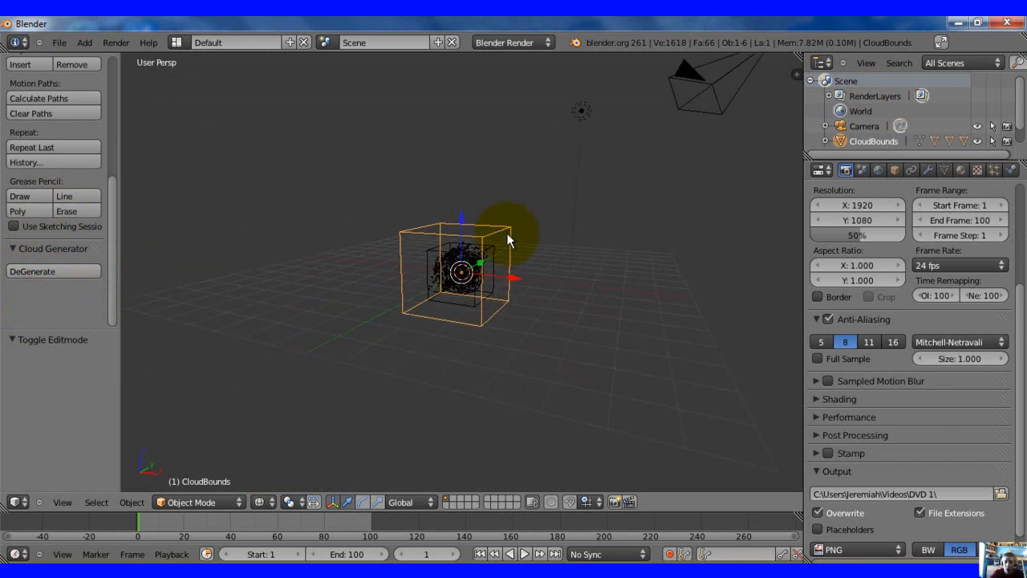
Render a test image of the cloud with F12 and close the render window.
key("F12")
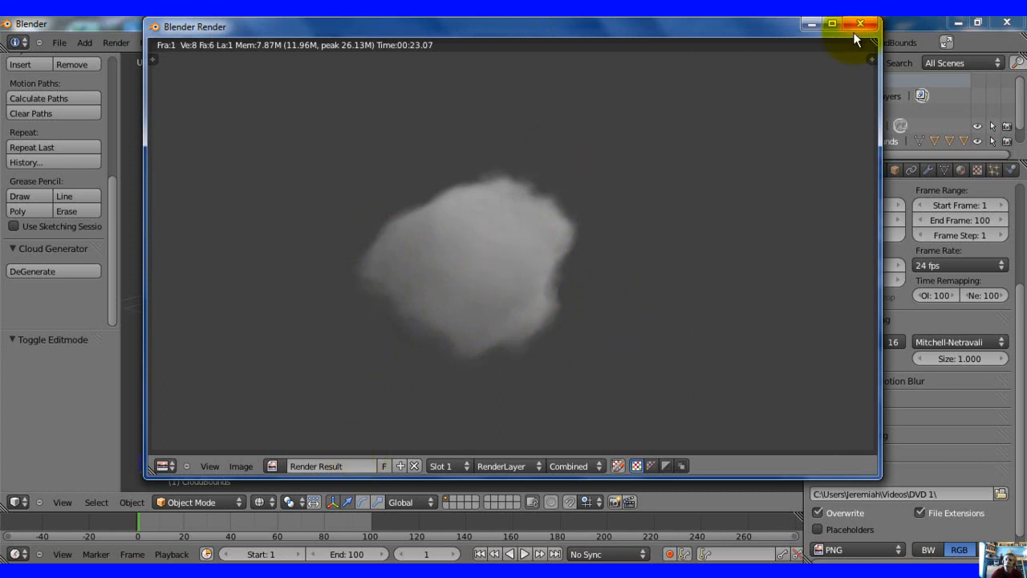
left_click(860, 24)
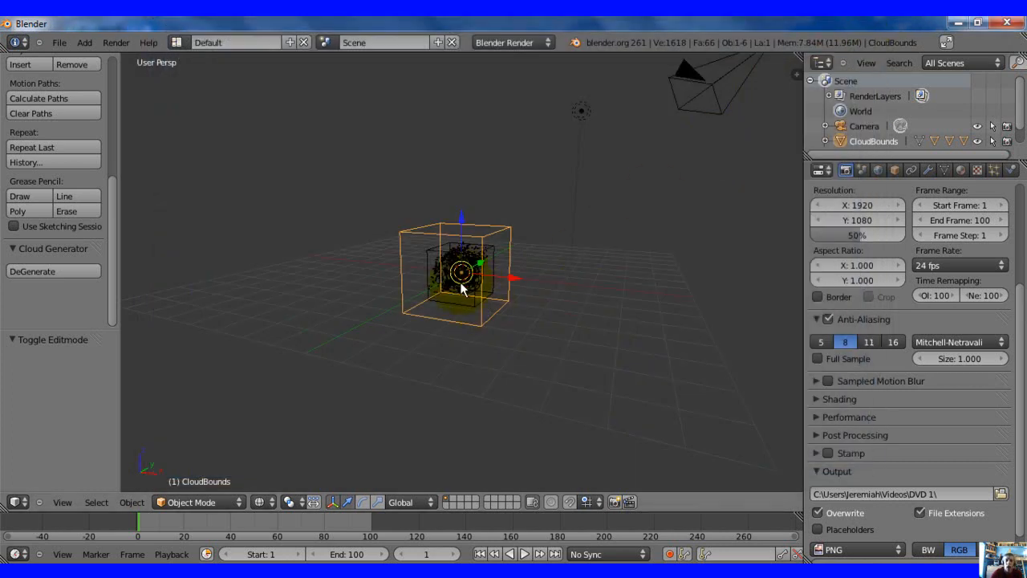
Inspect the cloud from new angles and finish editing the enlarged definition mesh.
left_click_drag(463, 289, 409, 318)
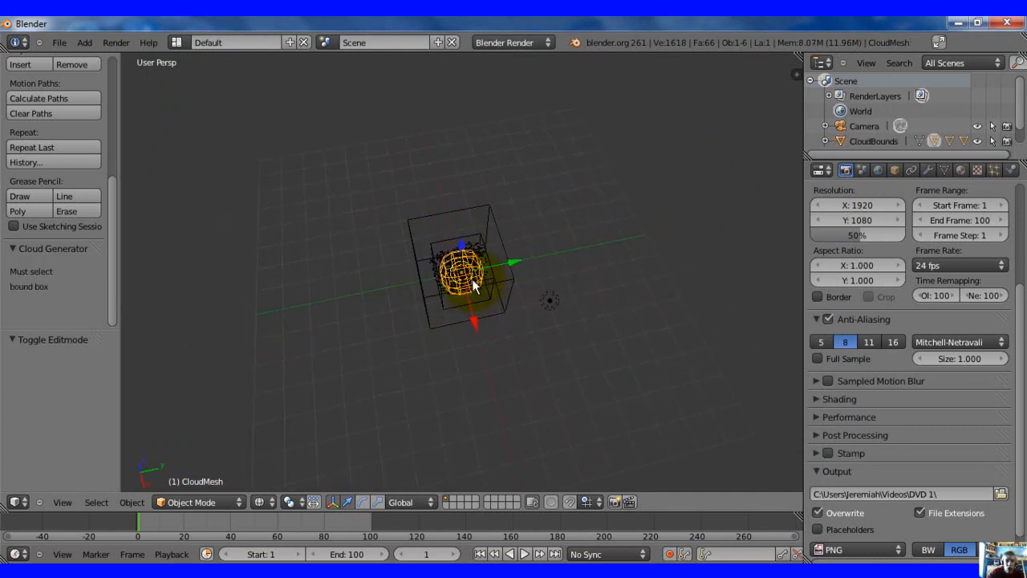
left_click_drag(473, 281, 482, 233)
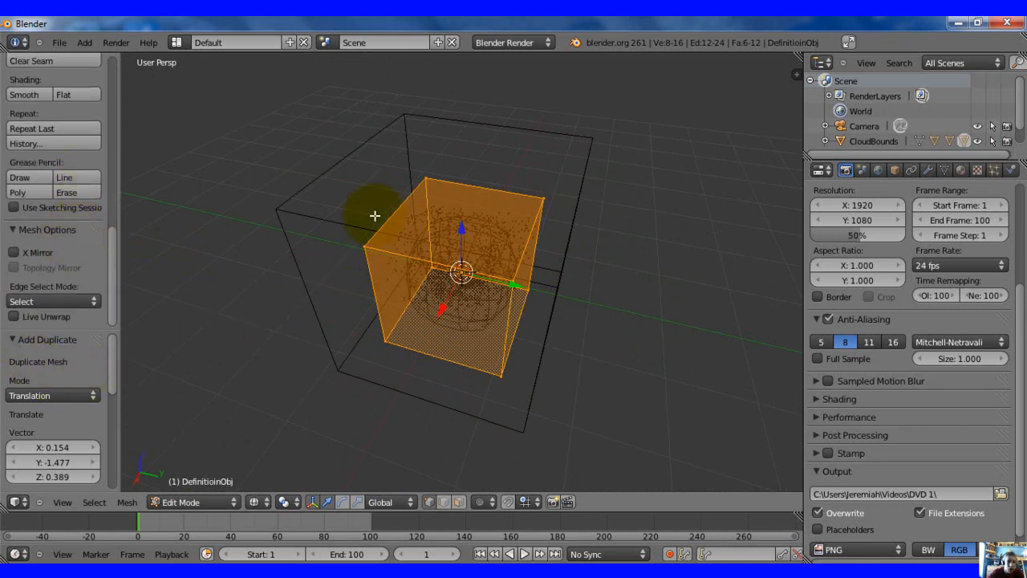
mouse_move(318, 317)
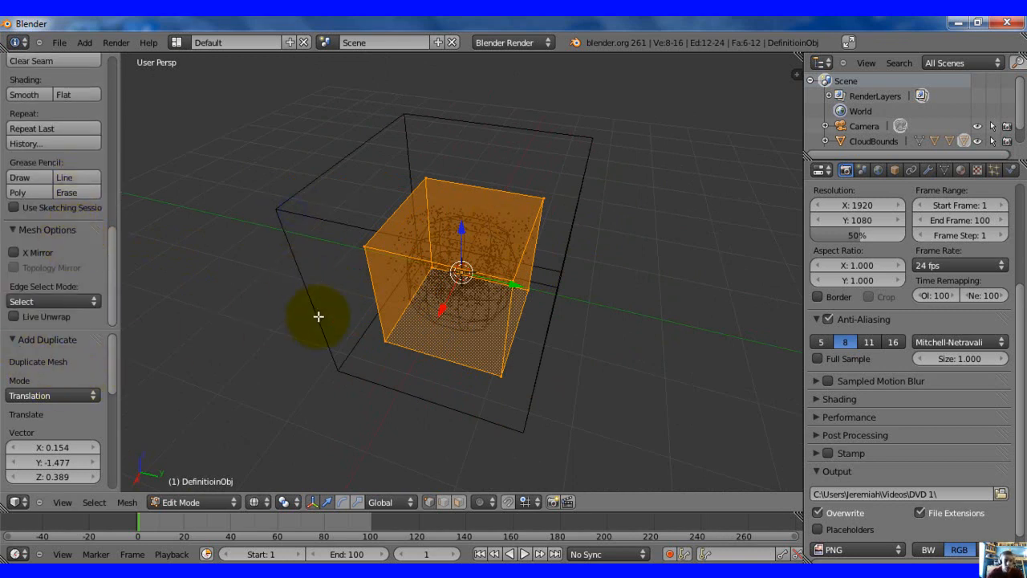
key("Tab")
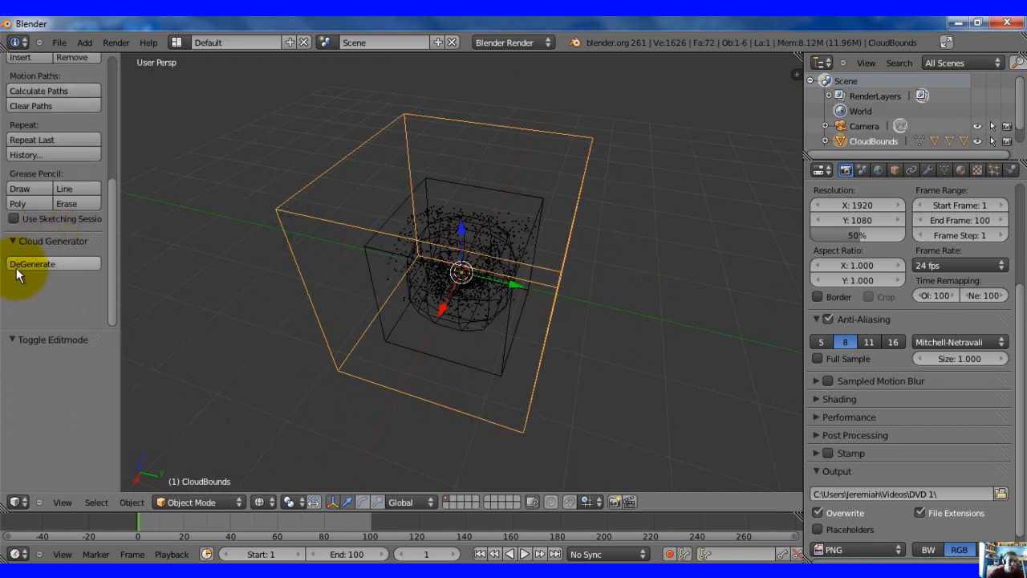
DeGenerate the cloud back to its cube definition mesh.
left_click(32, 264)
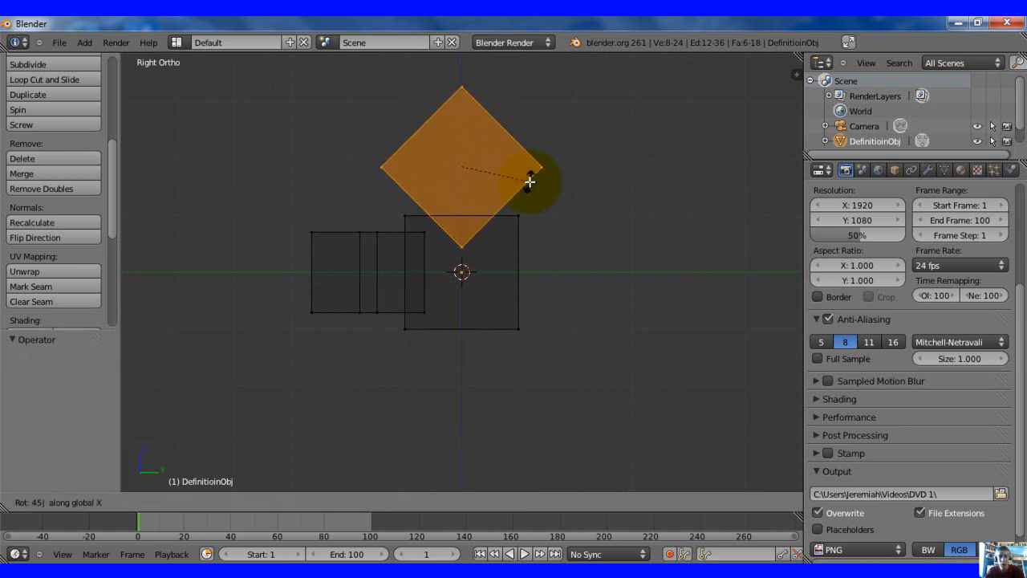
Confirm a cube's 45-degree X tilt and move the tilted piece into the cluster.
left_click(466, 179)
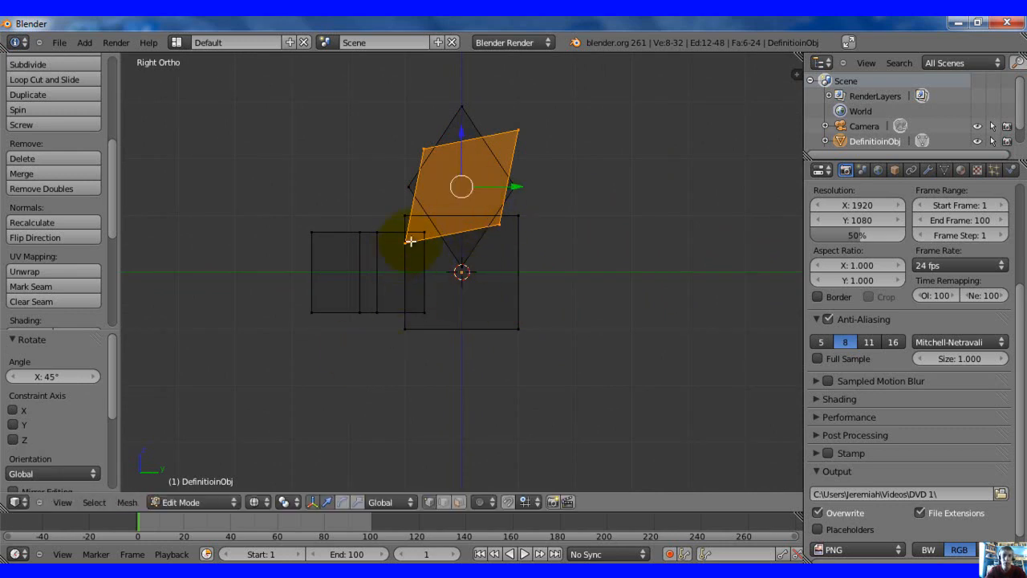
left_click_drag(411, 240, 484, 215)
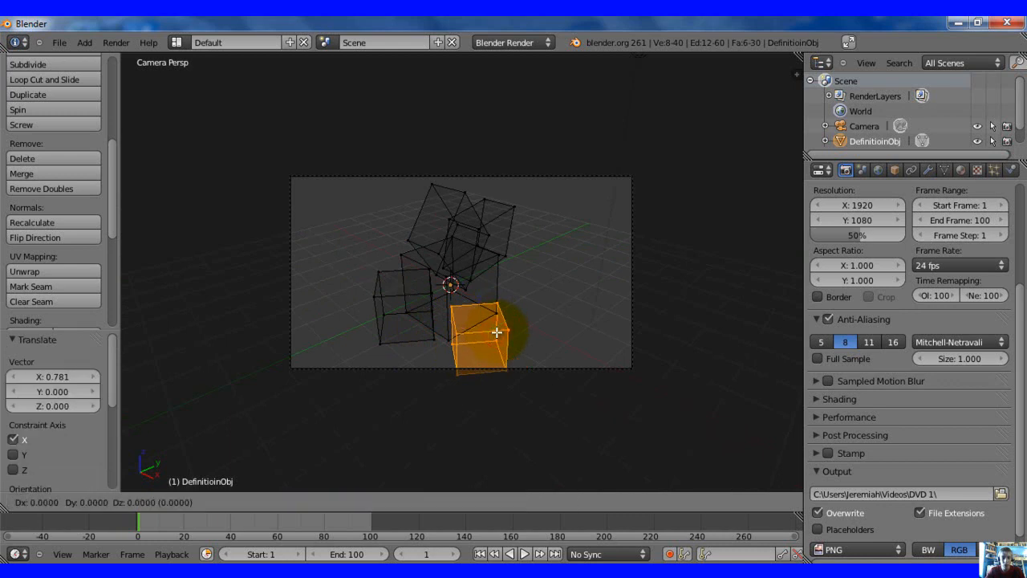
Return the finished cube cluster to Object Mode with Stratus as the cloud type.
key("Tab")
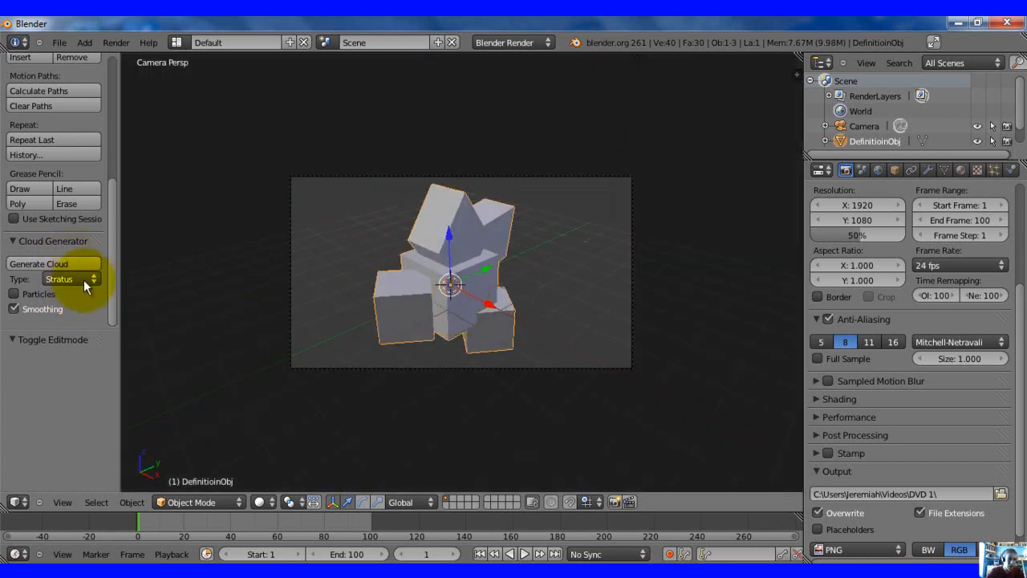
Generate a Stratus cloud from the cube-cluster definition object.
left_click(38, 263)
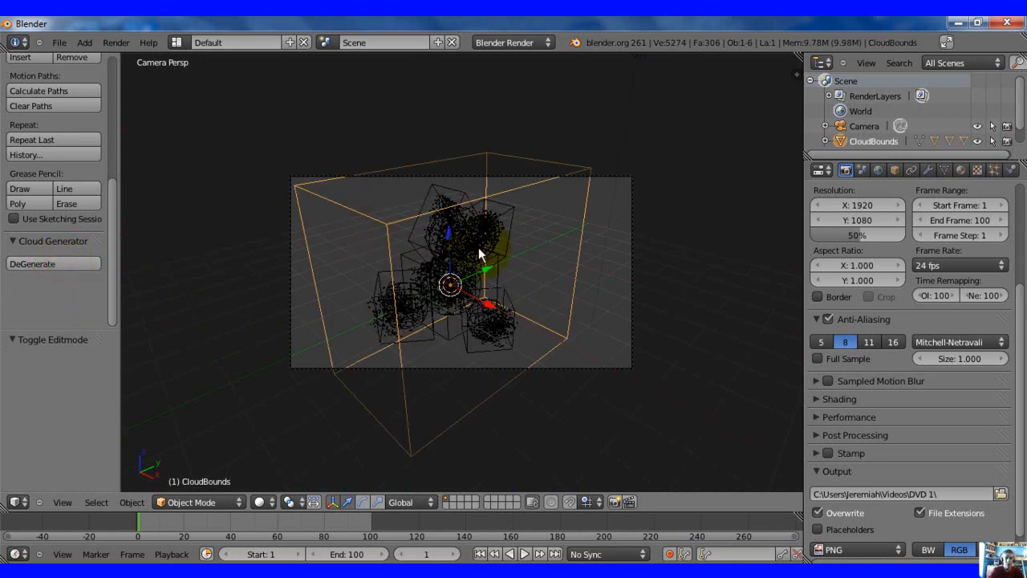
mouse_move(455, 146)
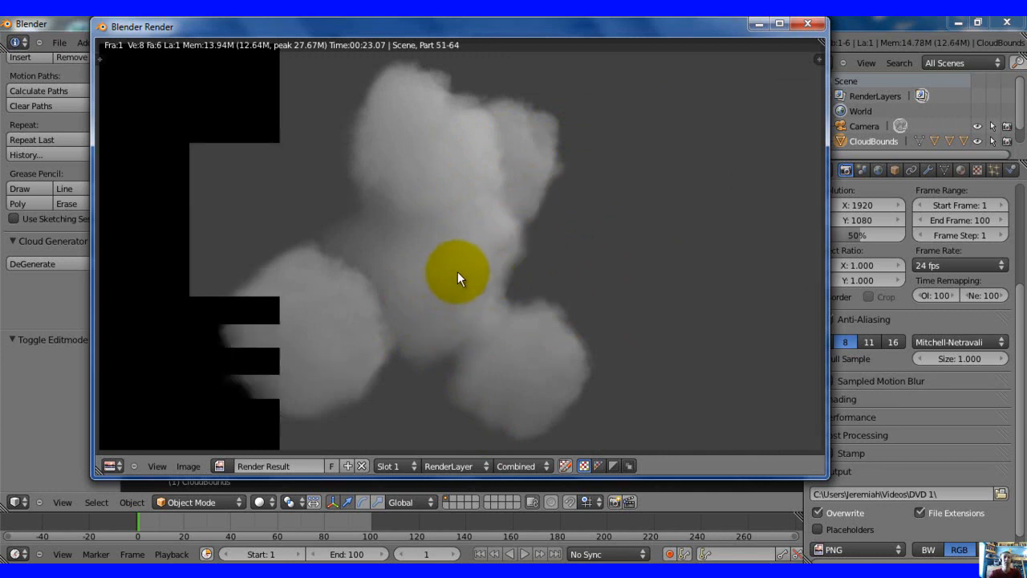
mouse_move(692, 239)
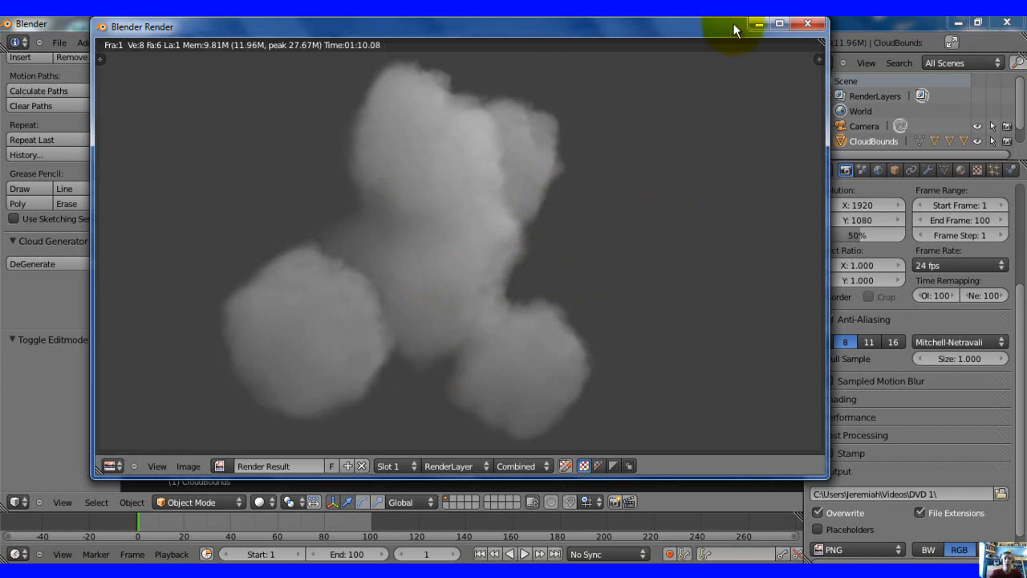
Close the render window and show the lamp's Object Data settings.
left_click(807, 24)
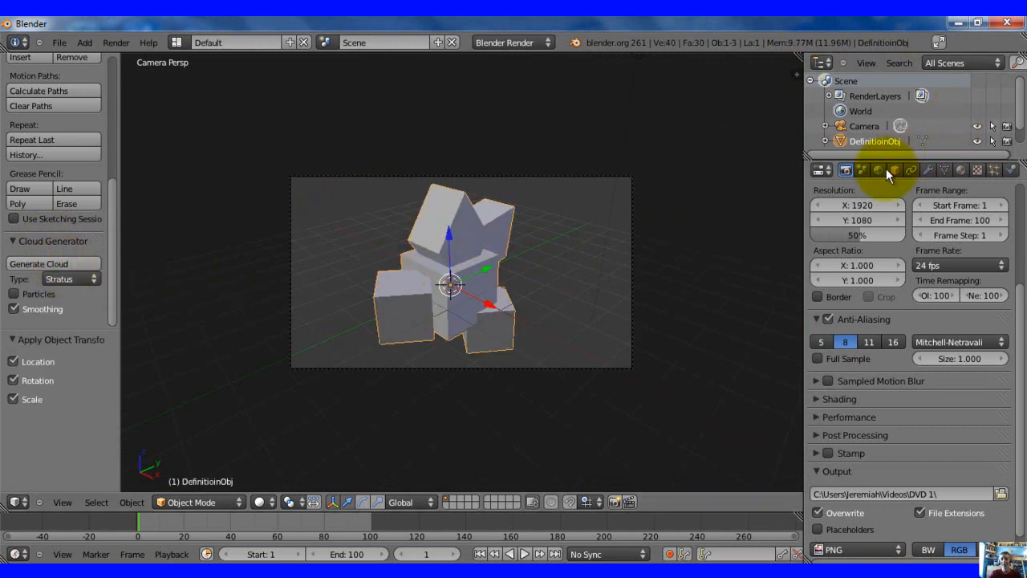
left_click(878, 170)
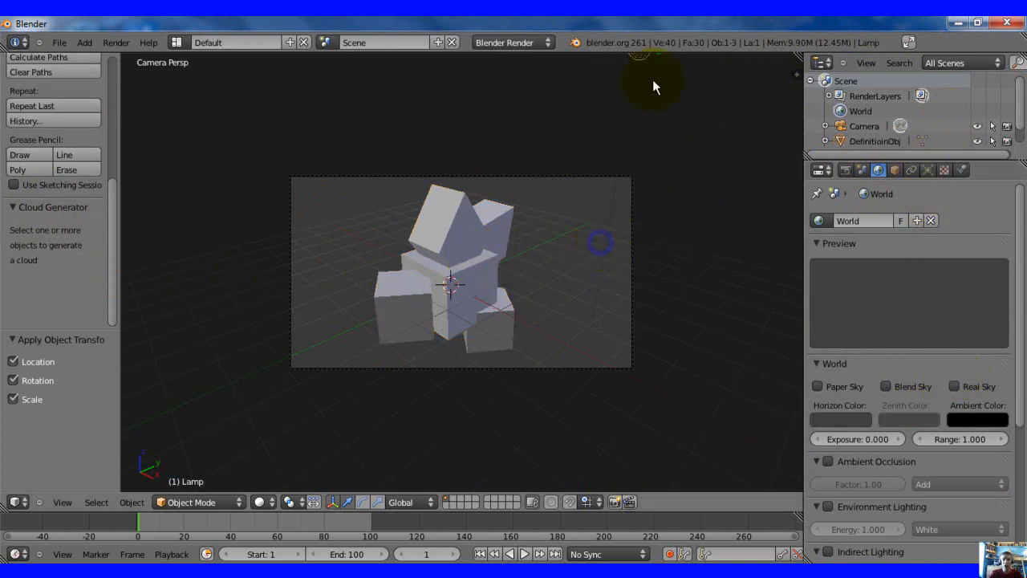
left_click(927, 170)
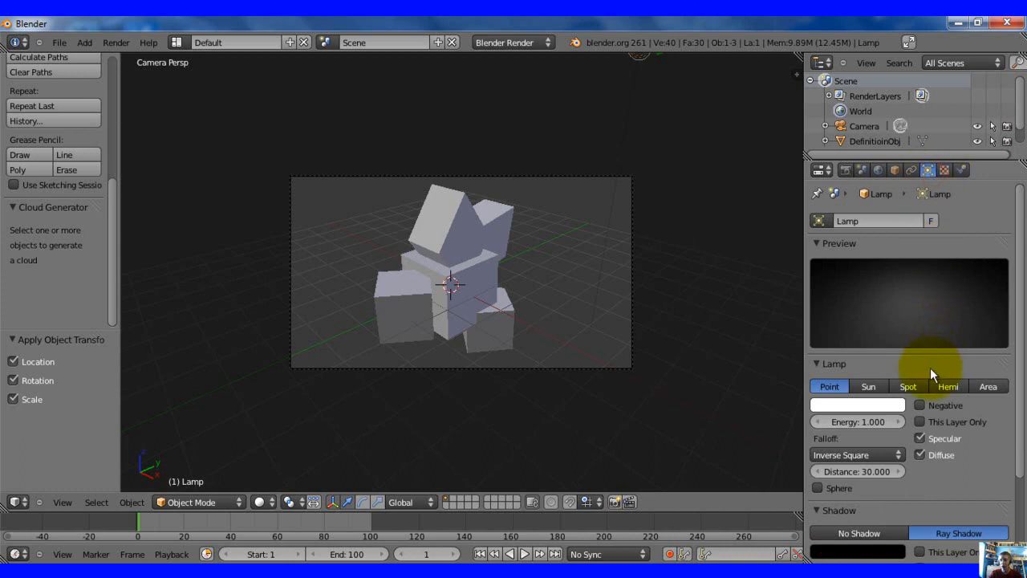
Switch the lamp from Point to Sun type, passing through Area.
scroll("down", 3)
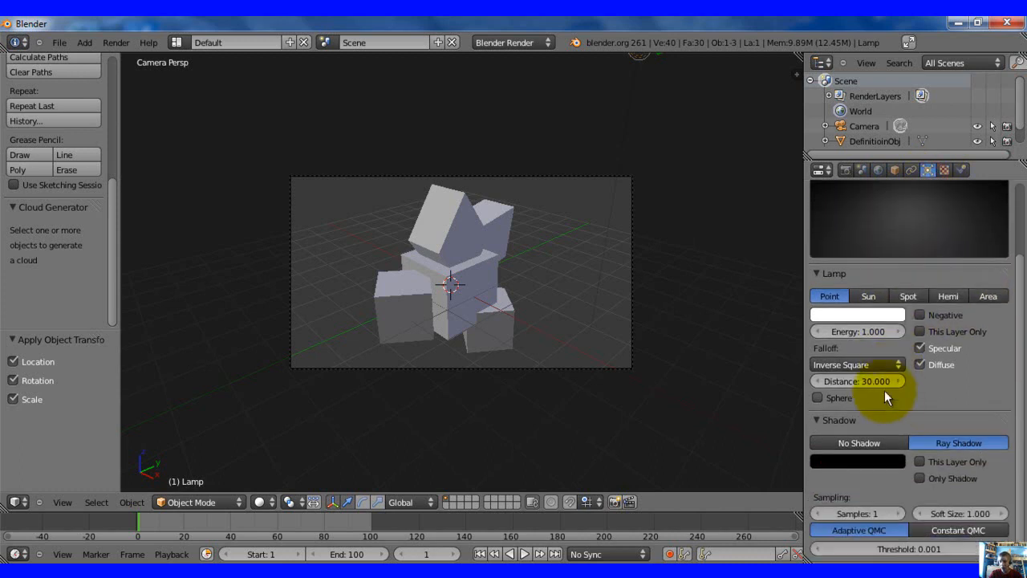
mouse_move(970, 392)
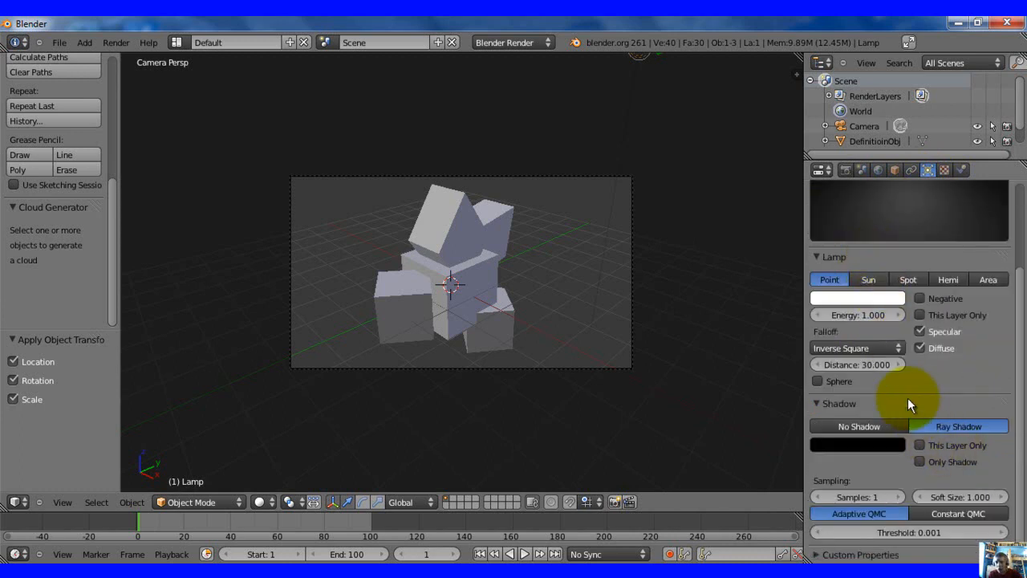
left_click(989, 279)
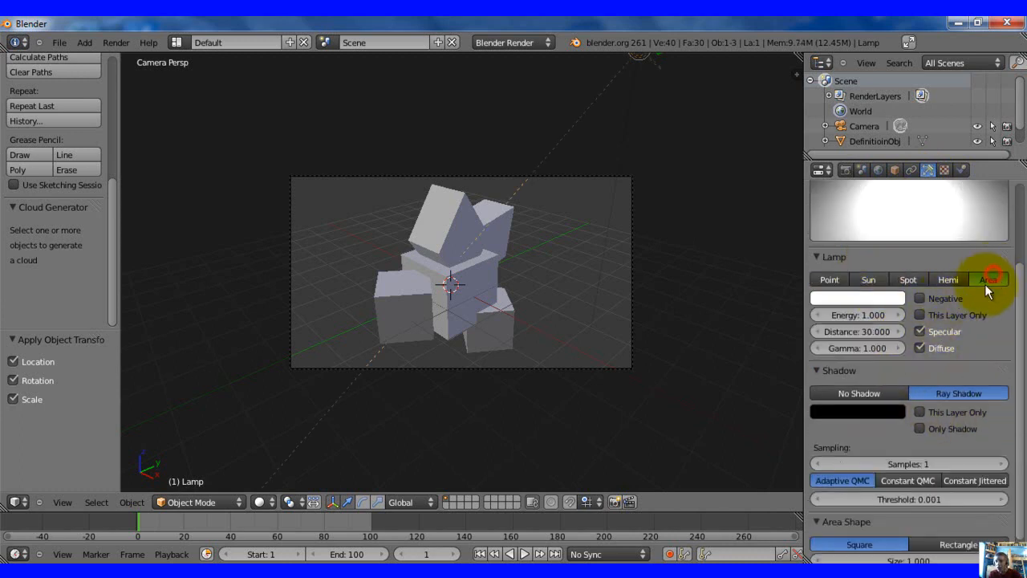
left_click(867, 279)
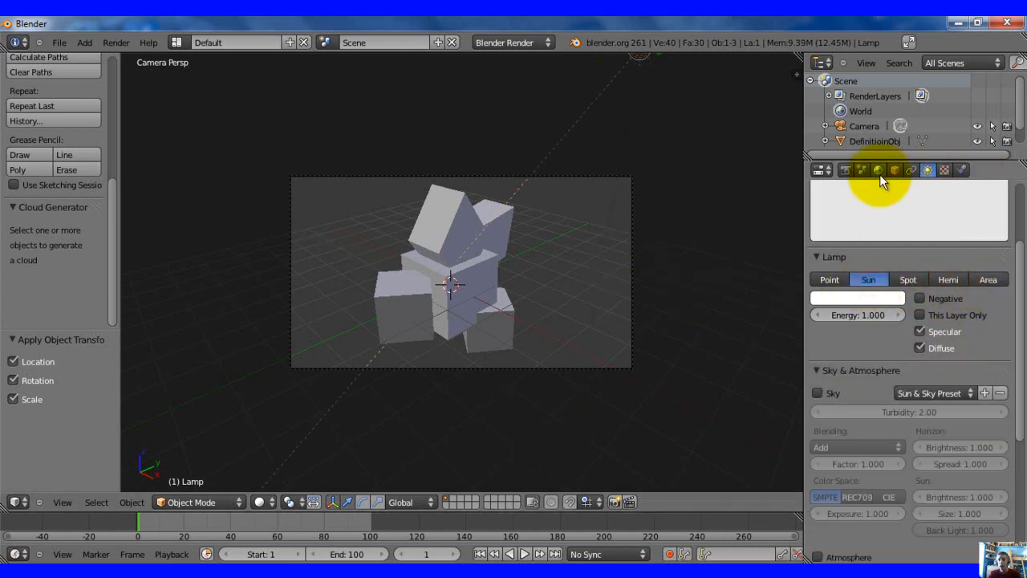
Enable Sky on the sun lamp after glancing at the World settings.
left_click(878, 170)
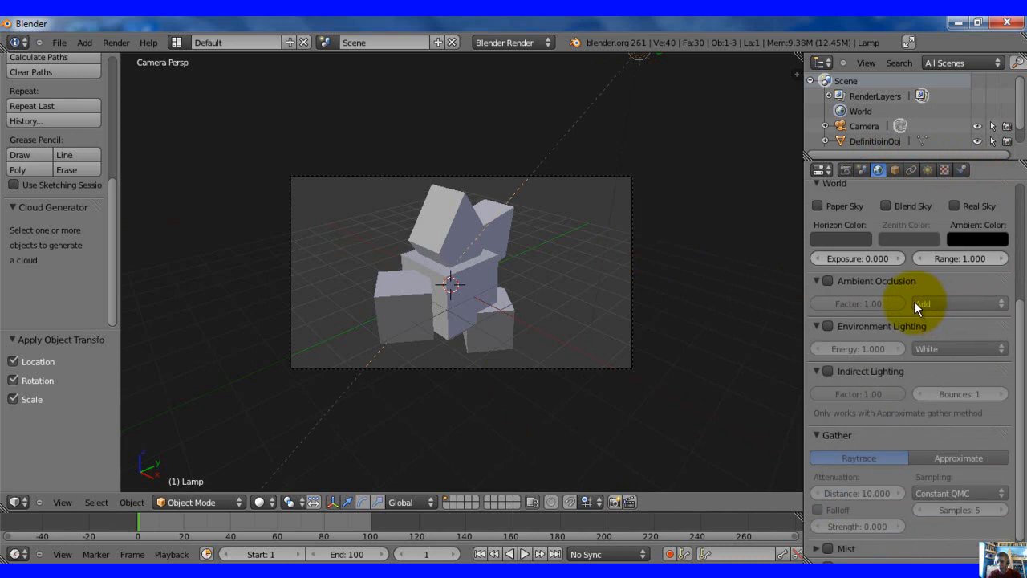
scroll("down", 3)
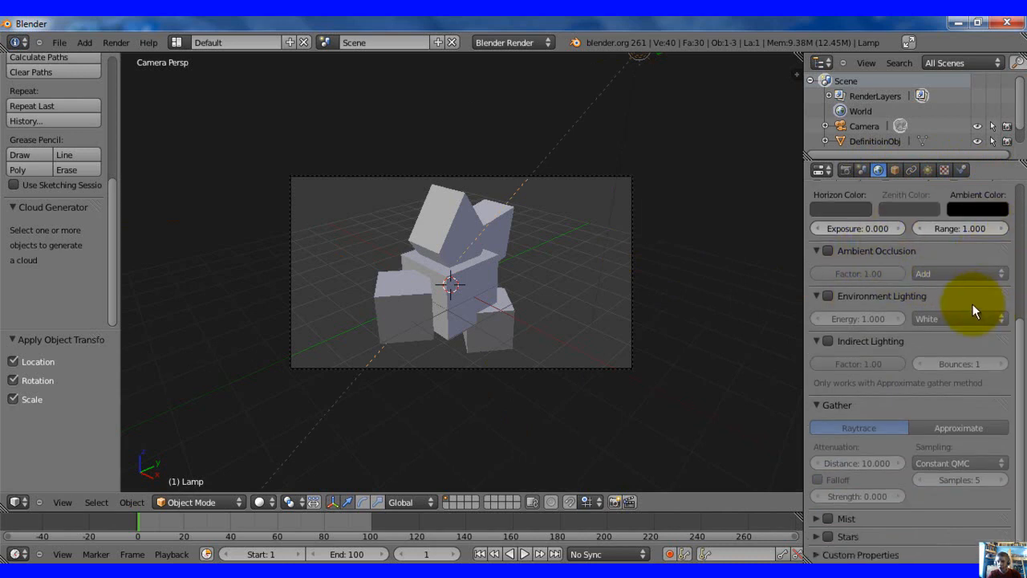
left_click(928, 171)
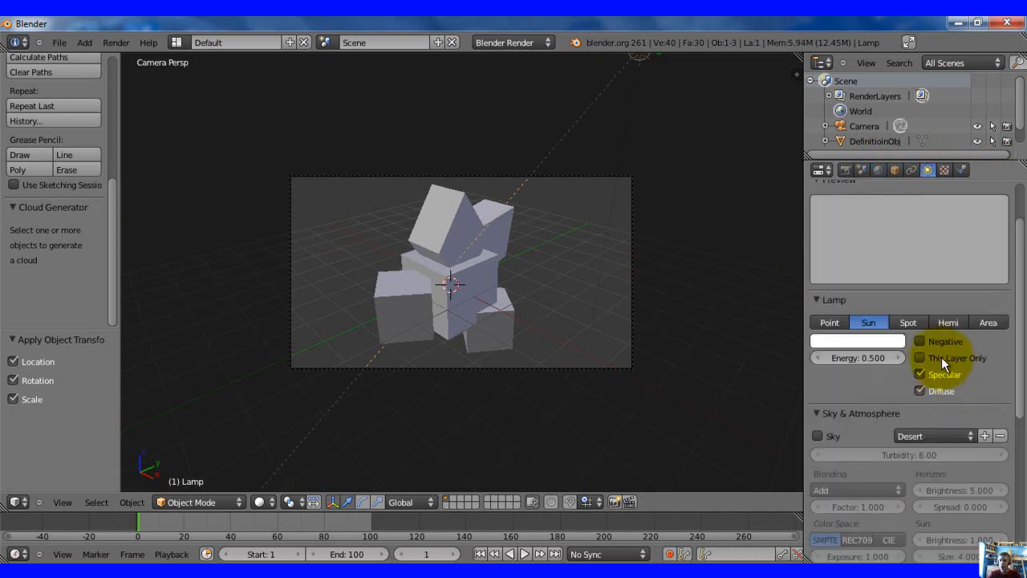
scroll("down", 3)
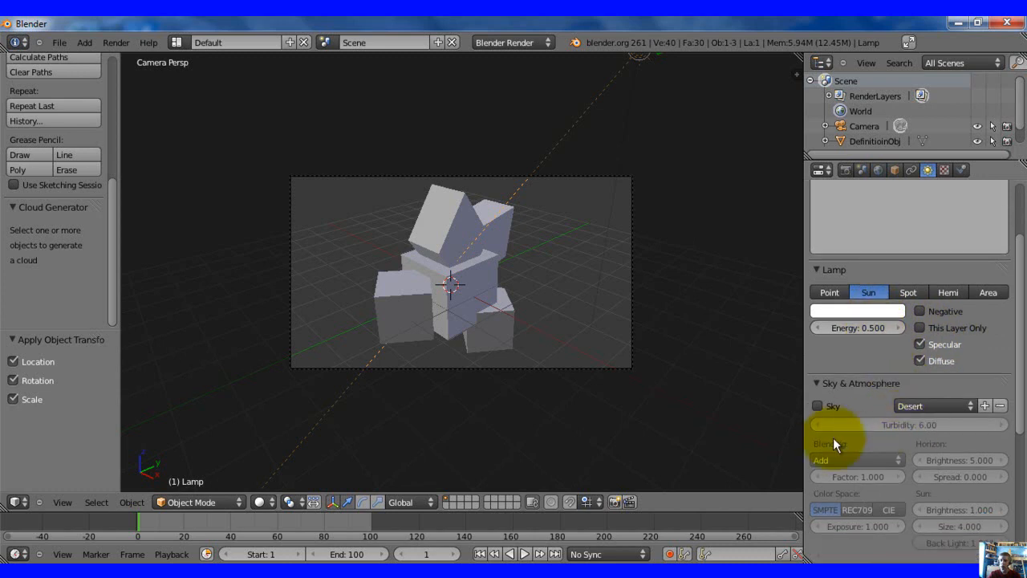
left_click(818, 405)
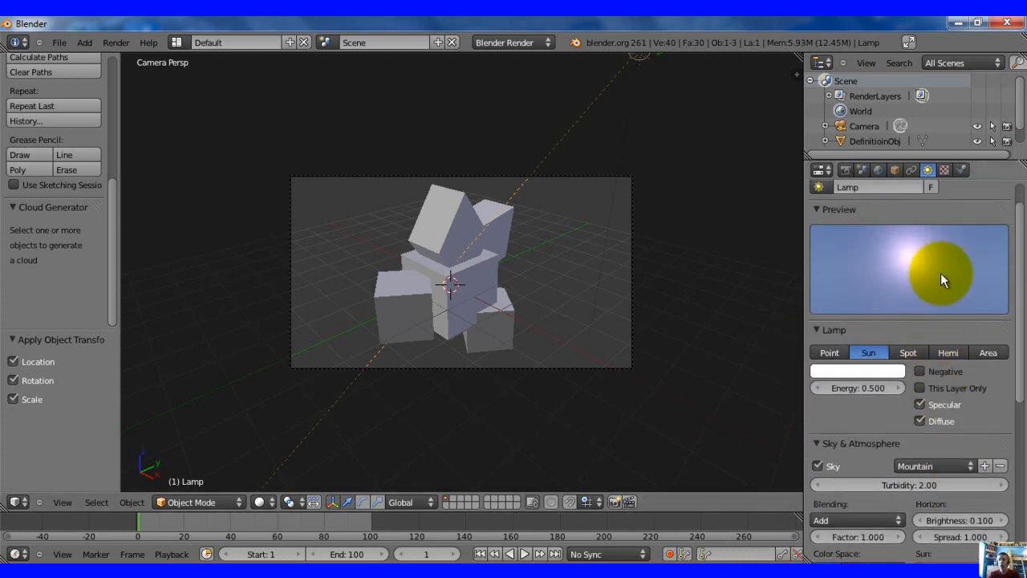
Try the Desert and Classic sky presets, then settle on Mountain.
left_click(931, 376)
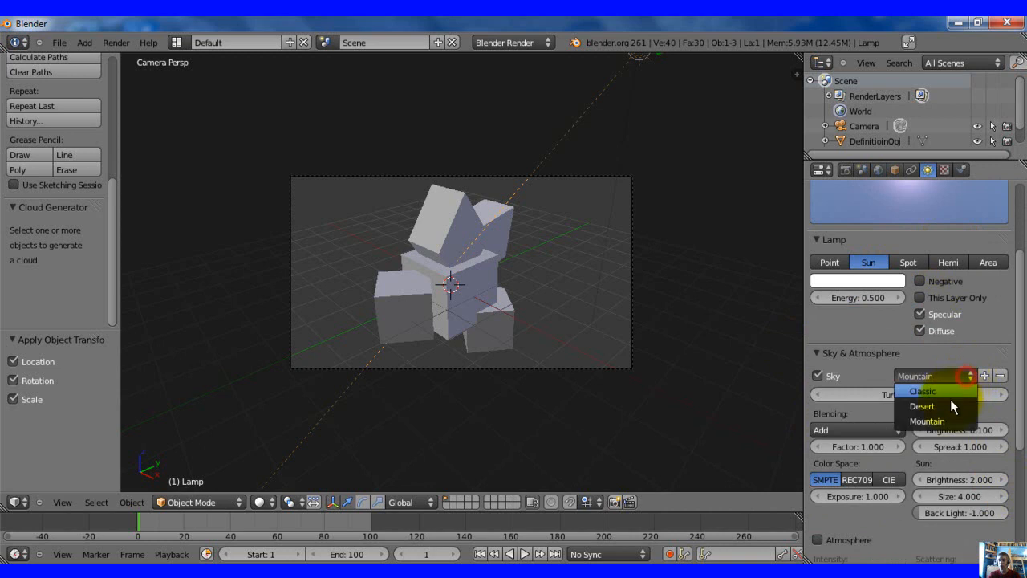
left_click(921, 404)
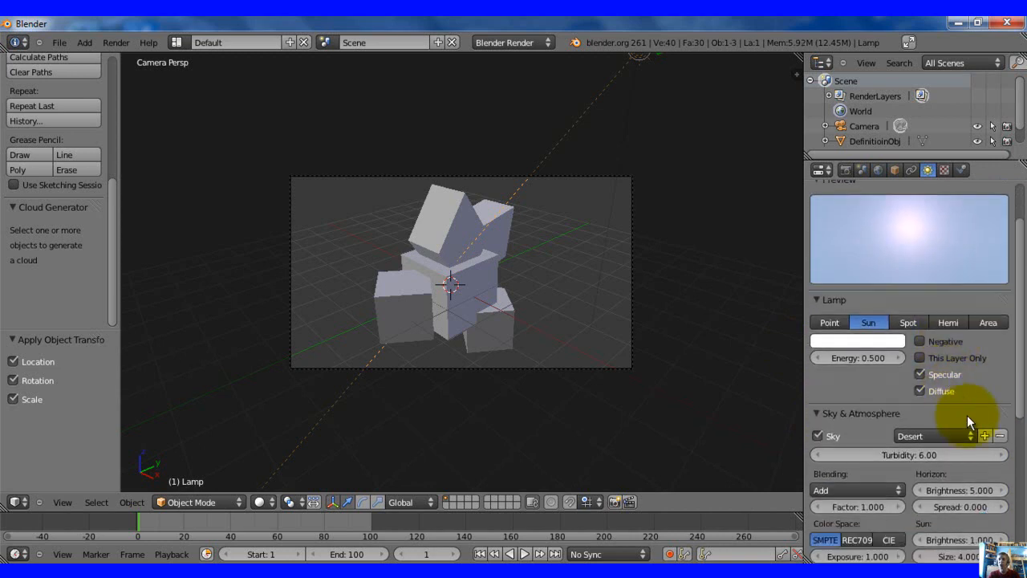
left_click(931, 436)
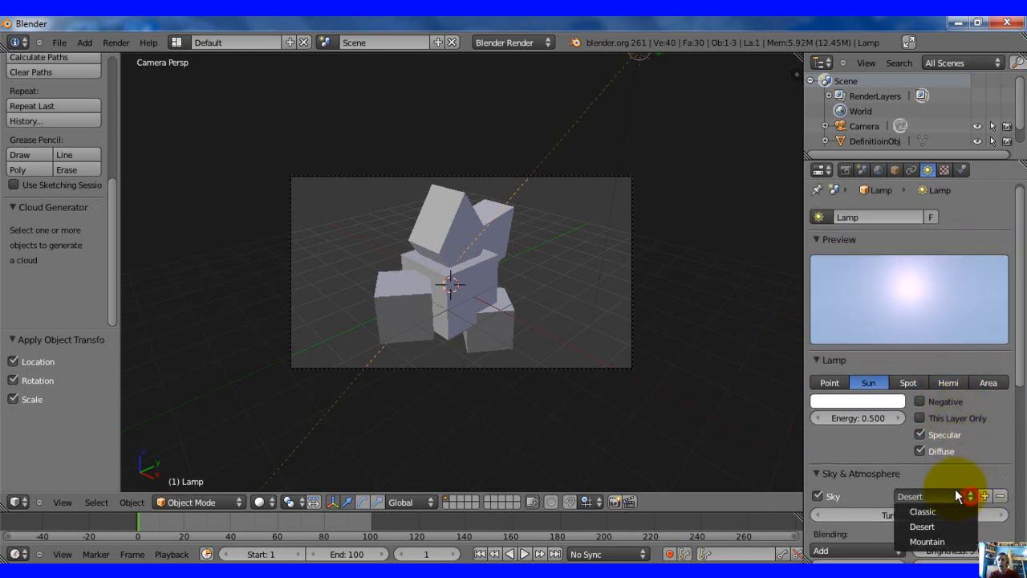
left_click(921, 511)
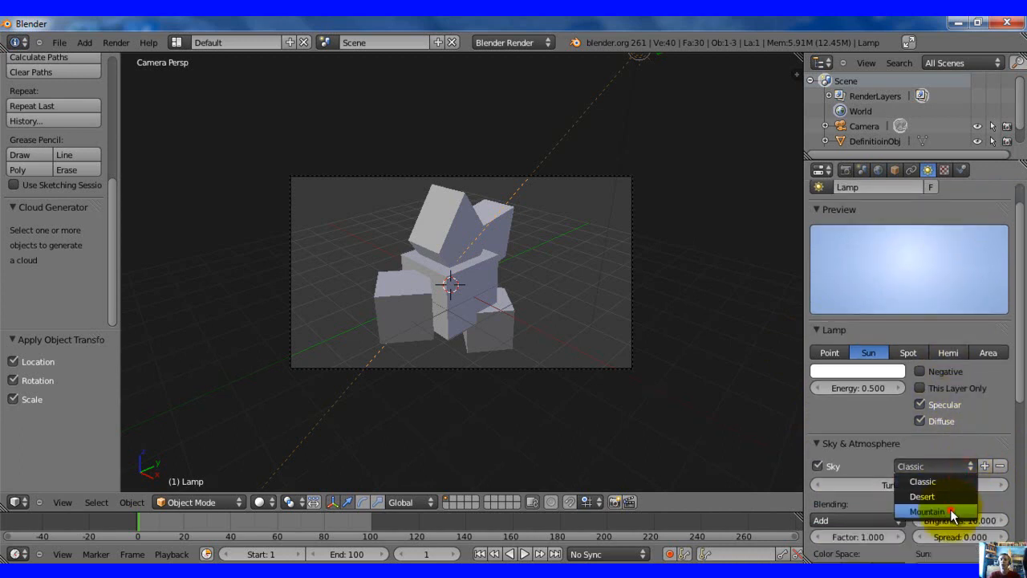
left_click(928, 510)
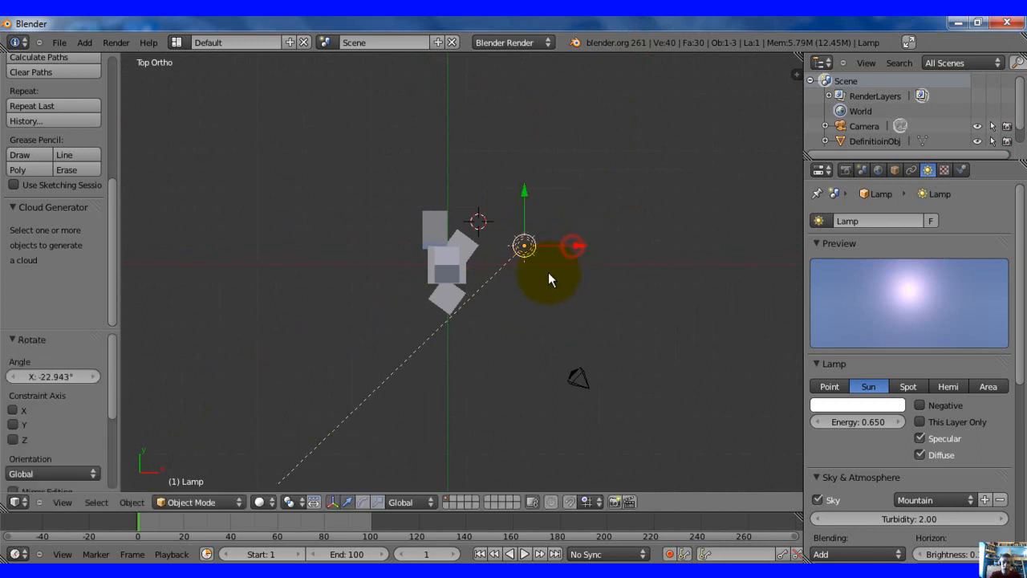
Tilt the sun lamp and move it higher and to the side of the cubes.
left_click_drag(522, 248, 554, 206)
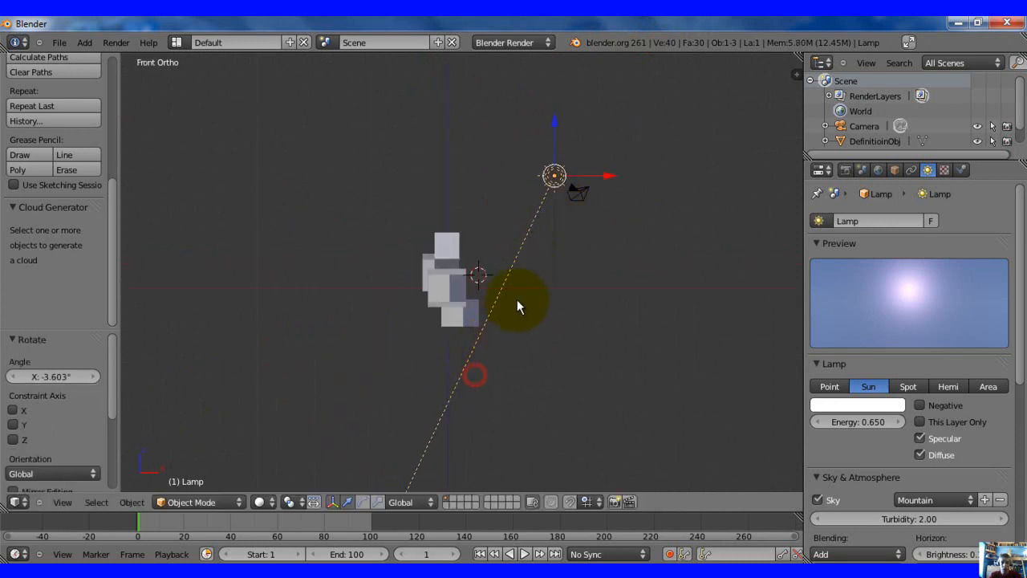
left_click_drag(554, 175, 552, 111)
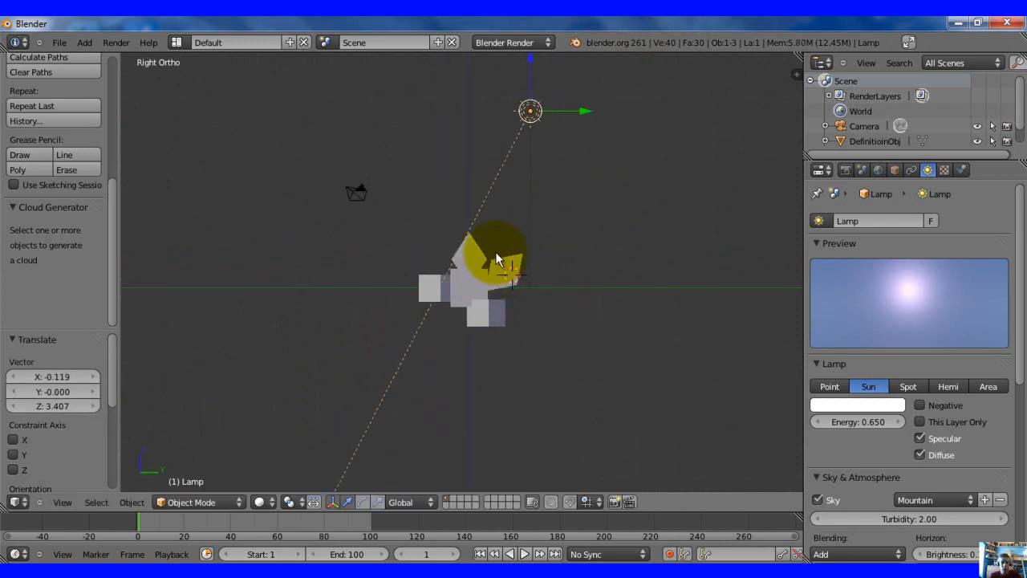
left_click_drag(498, 256, 549, 265)
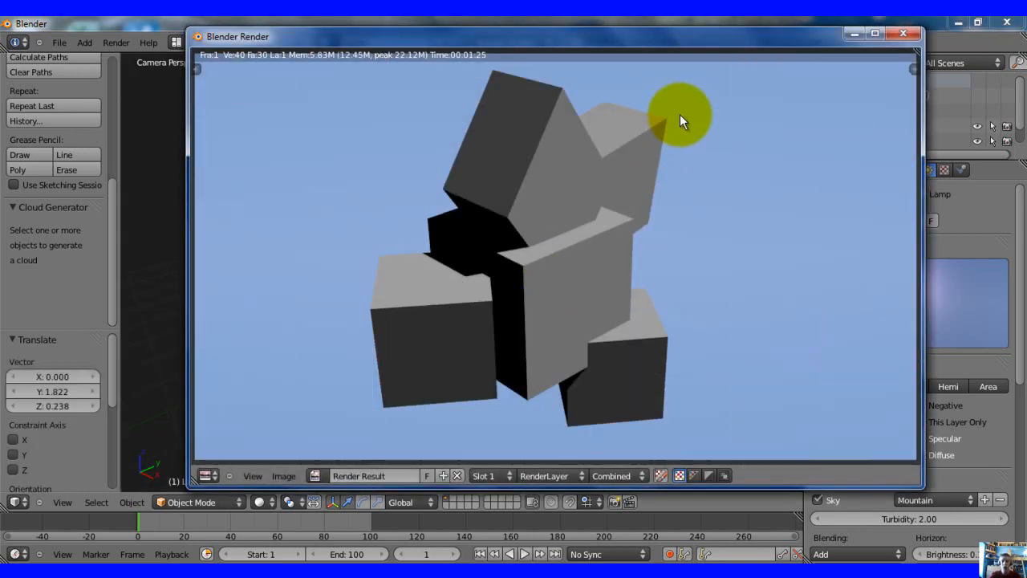
Close the test render and generate the cloud from the cube cluster.
left_click(902, 32)
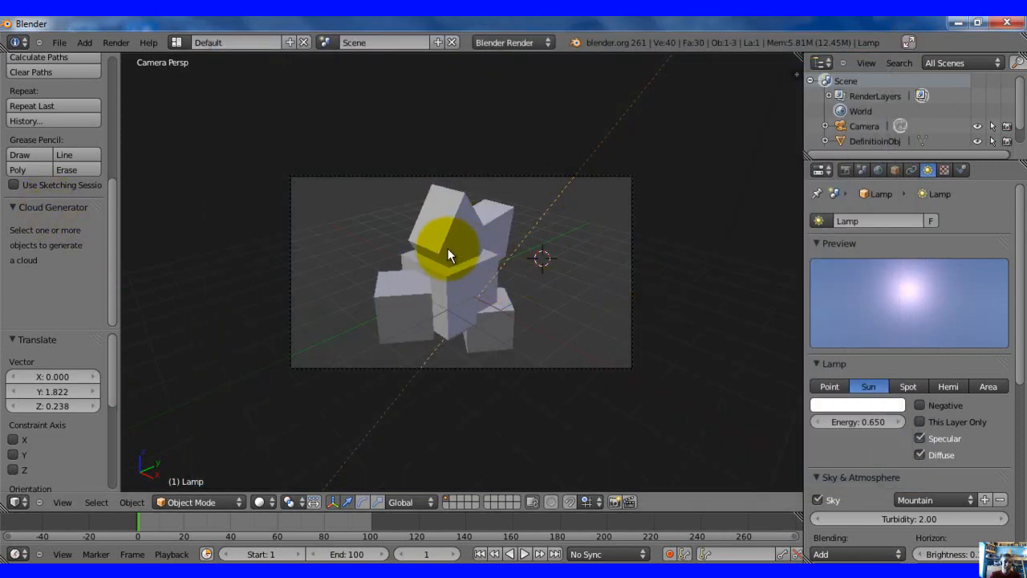
left_click(22, 260)
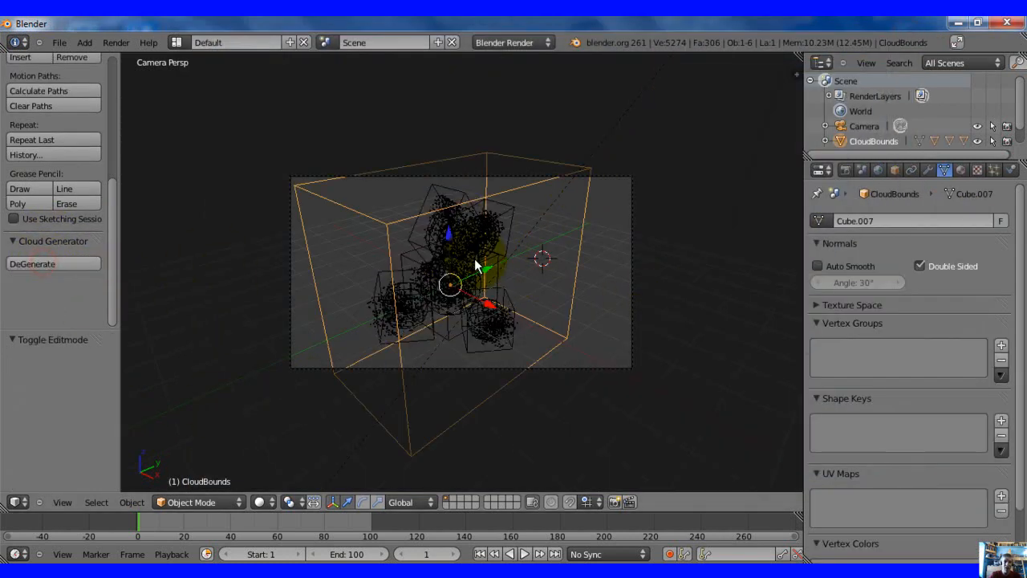
Render the generated volumetric cloud against the blue sky.
key("F12")
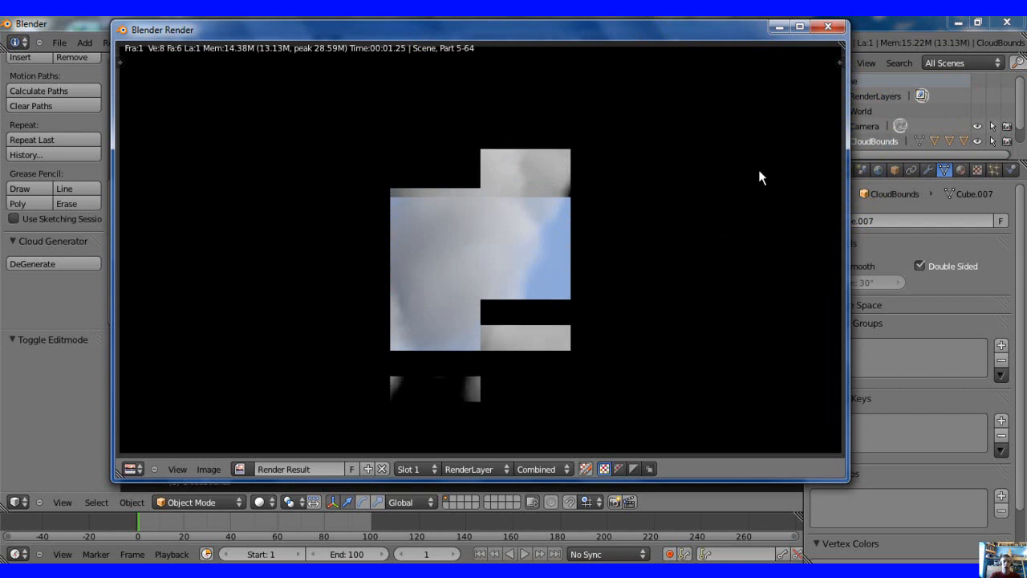
mouse_move(784, 116)
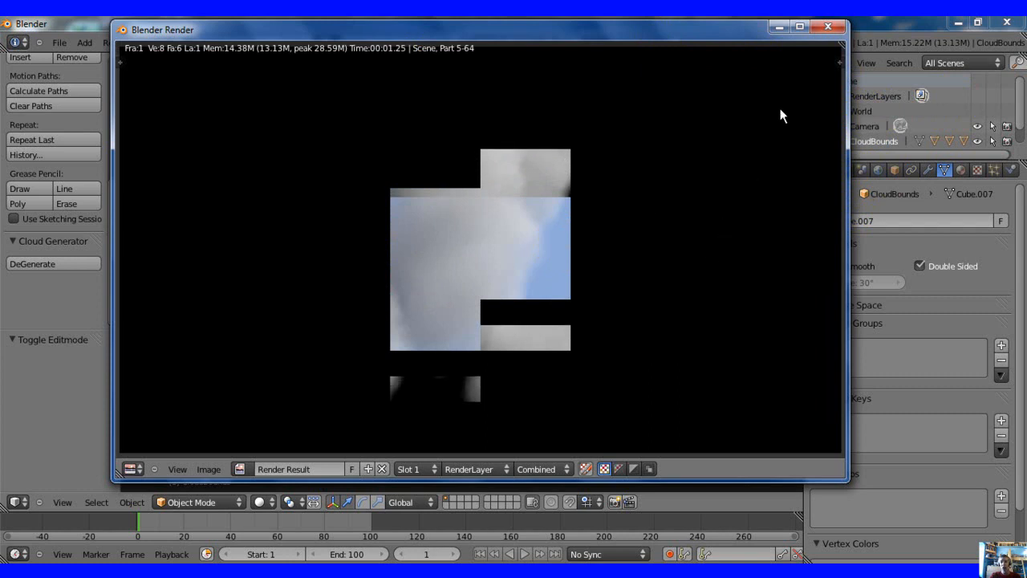